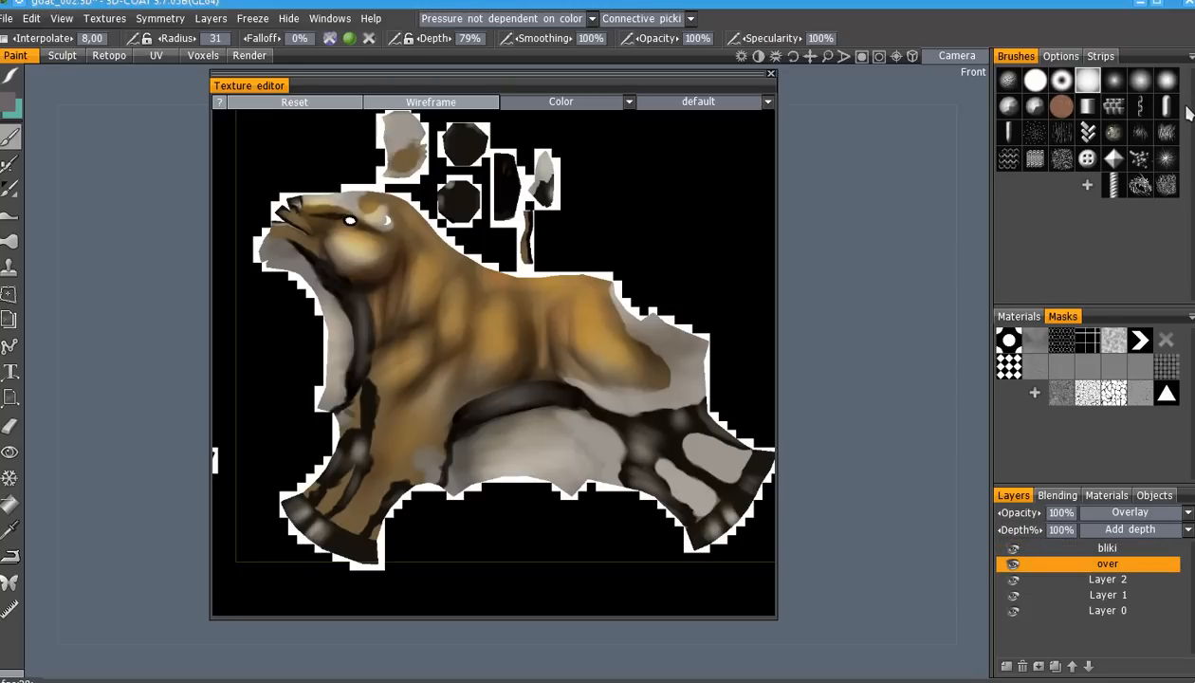
{"action": "mouse_move", "coordinate": [1183, 131]}
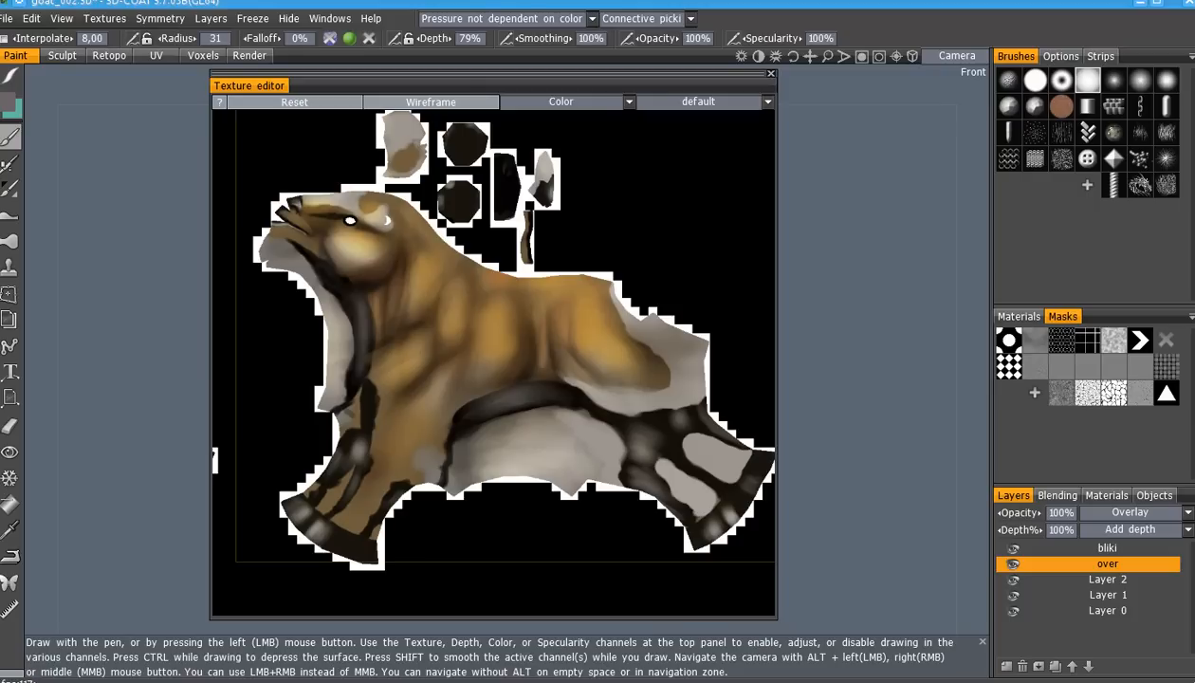
{"action": "mouse_move", "coordinate": [611, 108]}
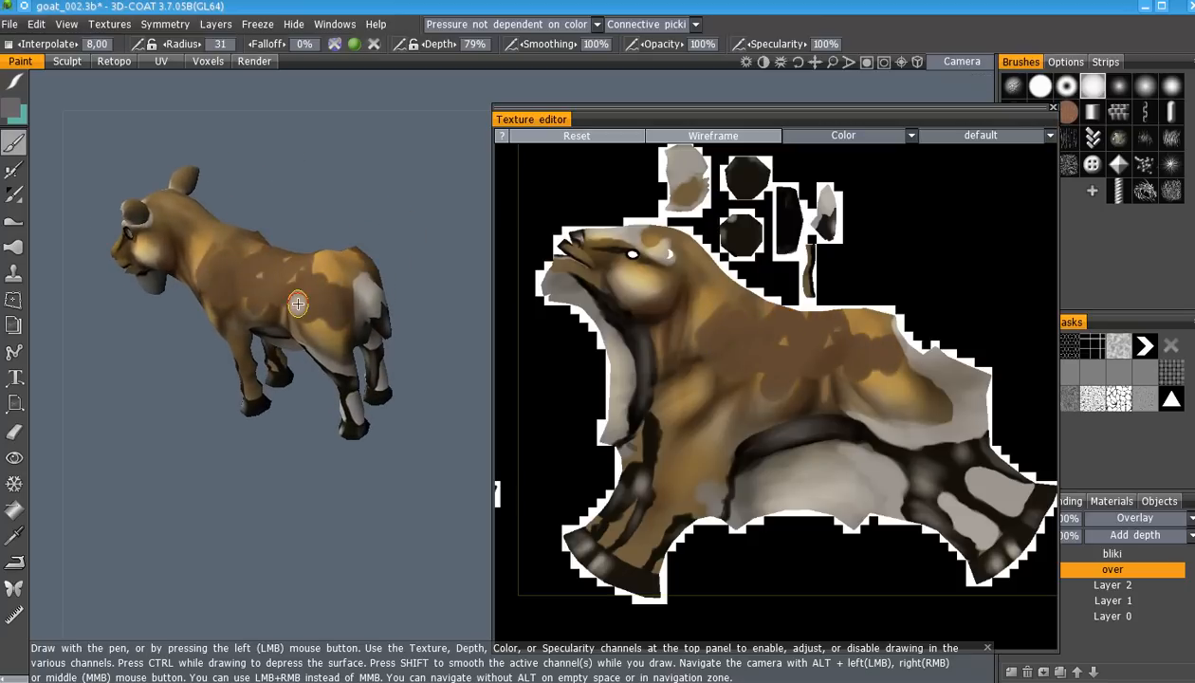
Review the texture layers' blending in 3D-Coat and restore the over layer's effect on the texture
{"action": "left_click_drag", "start_coordinate": [531, 117], "coordinate": [284, 114]}
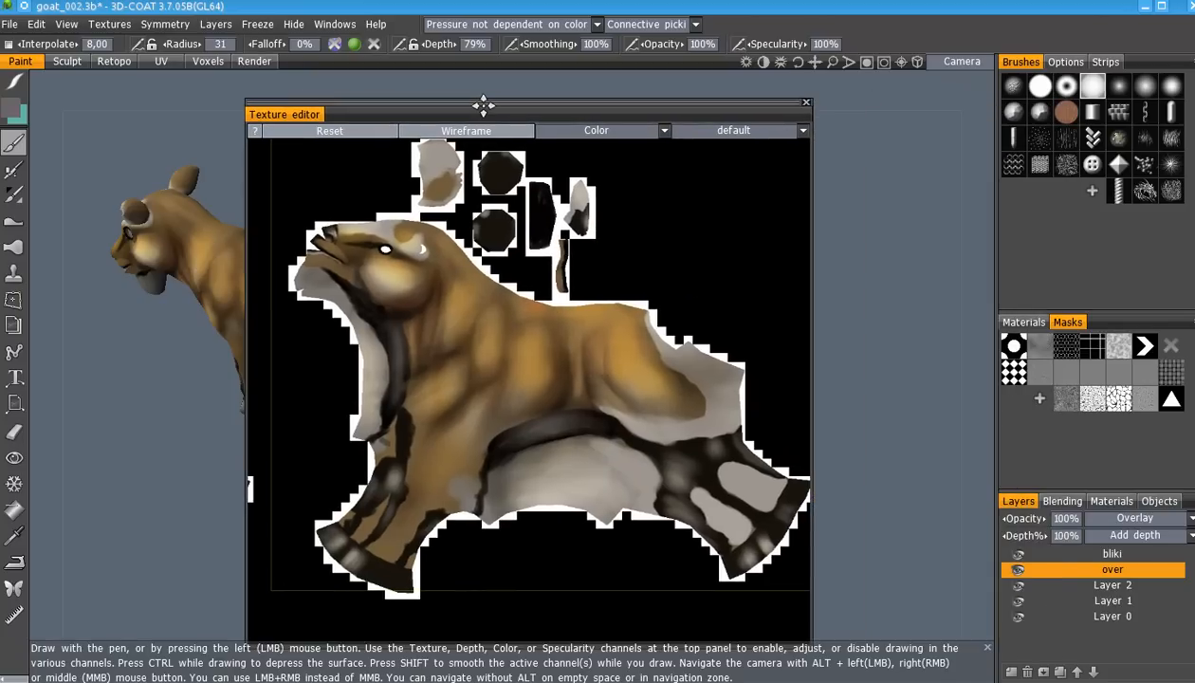
{"action": "left_click", "coordinate": [1111, 584]}
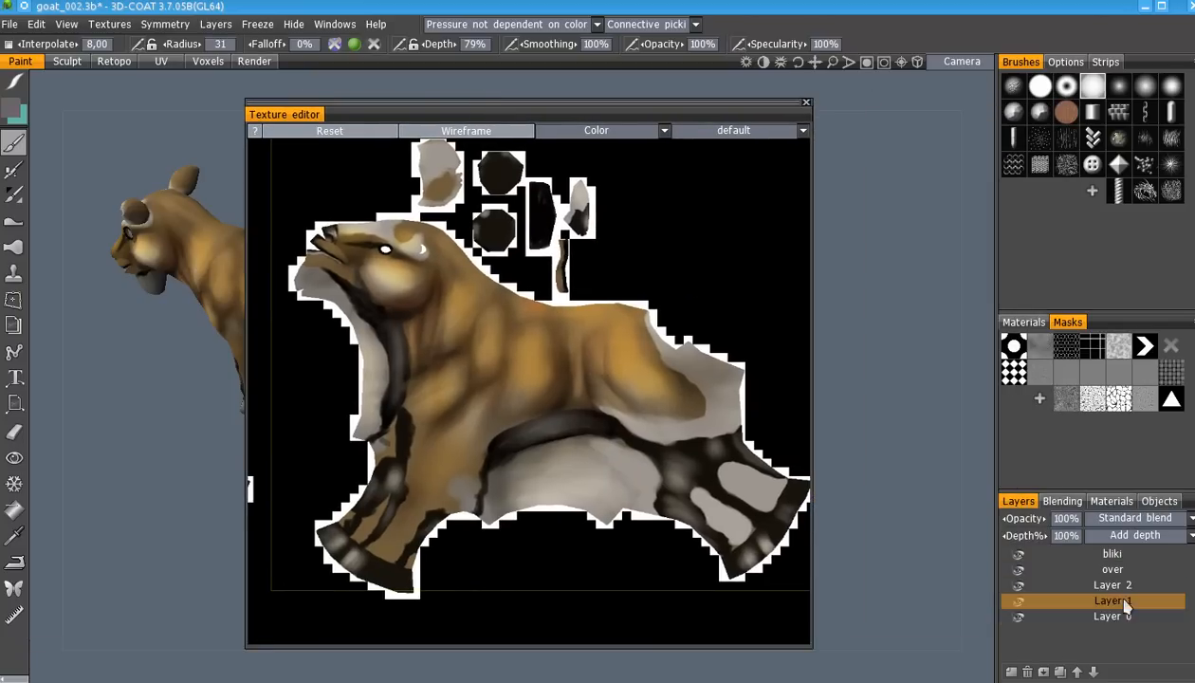
{"action": "left_click", "coordinate": [1111, 584]}
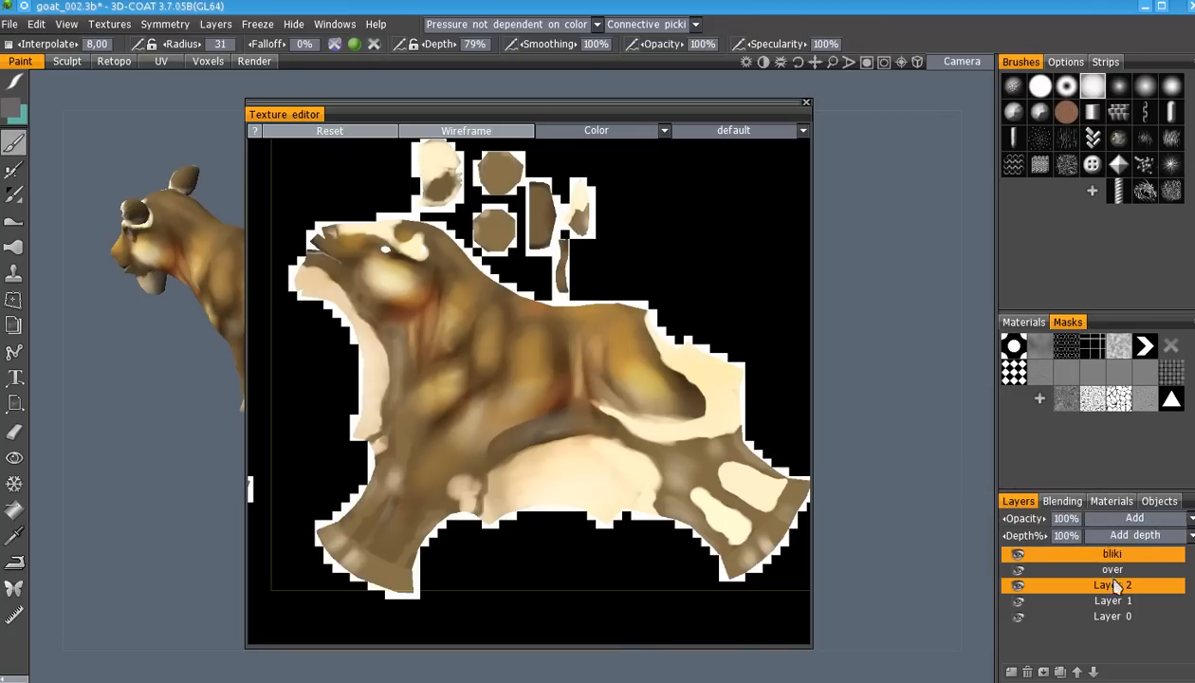
{"action": "left_click", "coordinate": [1111, 569]}
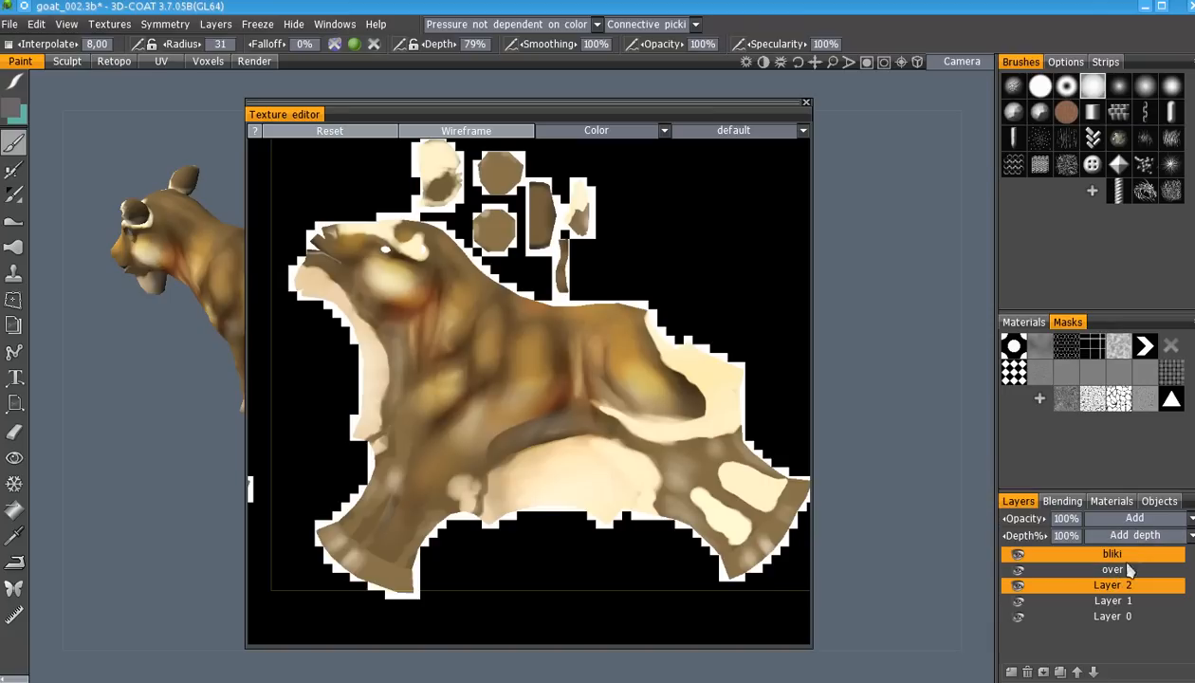
{"action": "left_click", "coordinate": [1134, 516]}
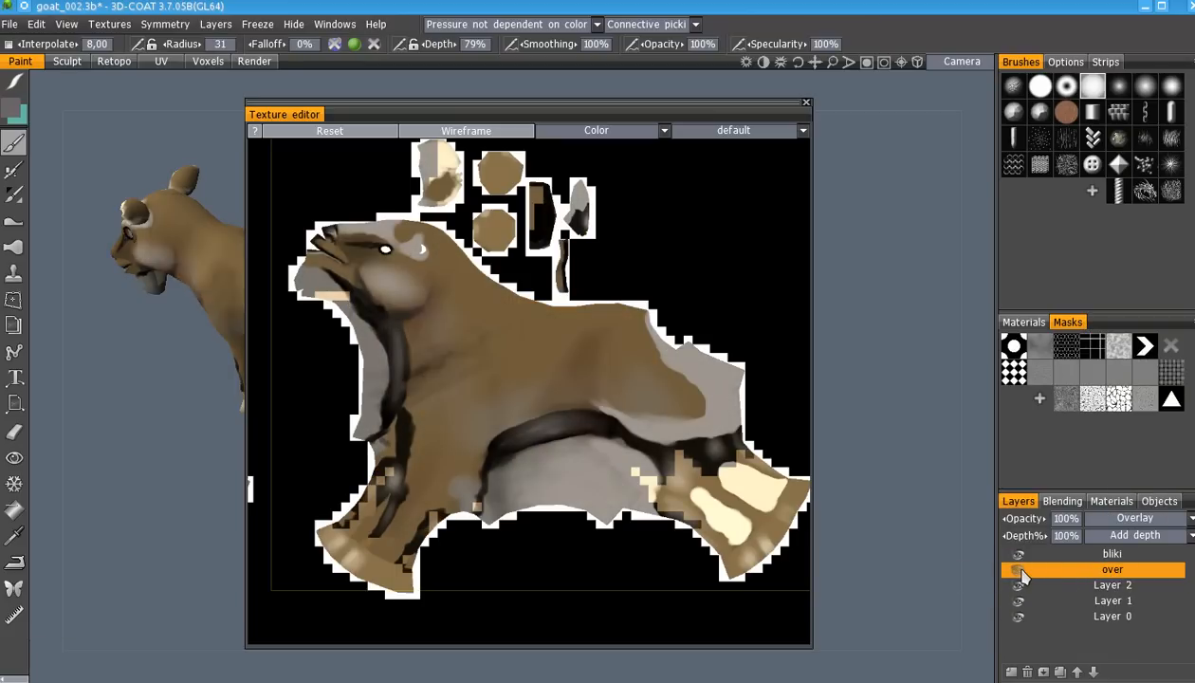
{"action": "left_click", "coordinate": [1018, 569]}
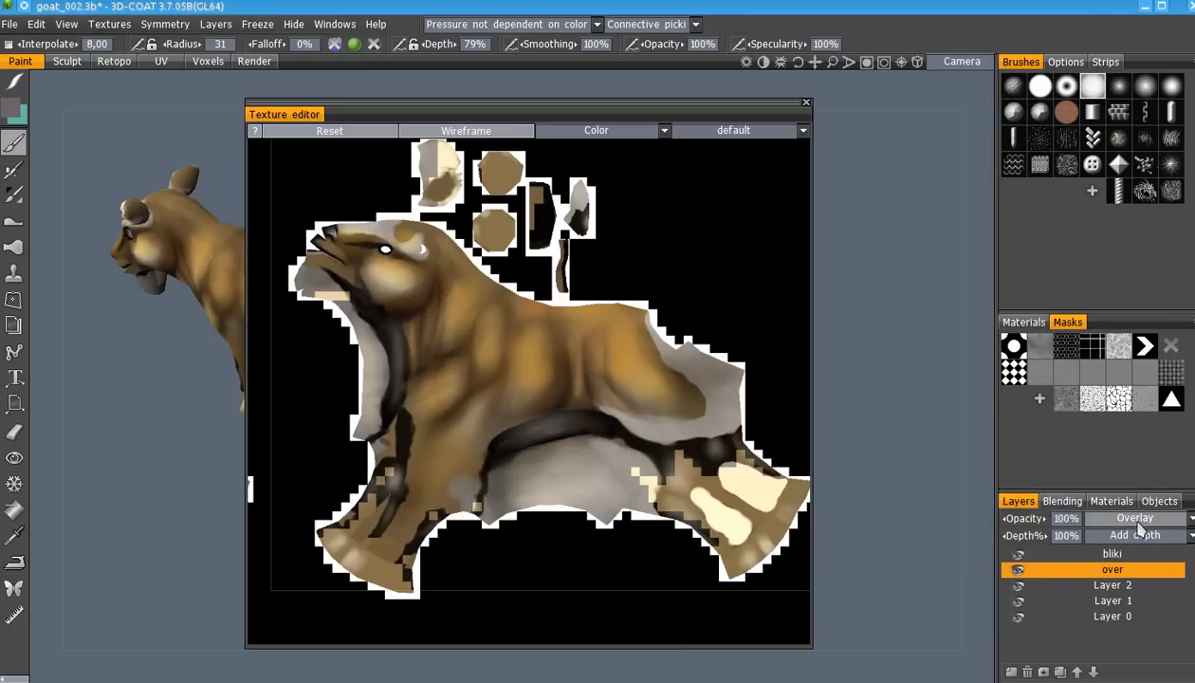
{"action": "mouse_move", "coordinate": [1142, 527]}
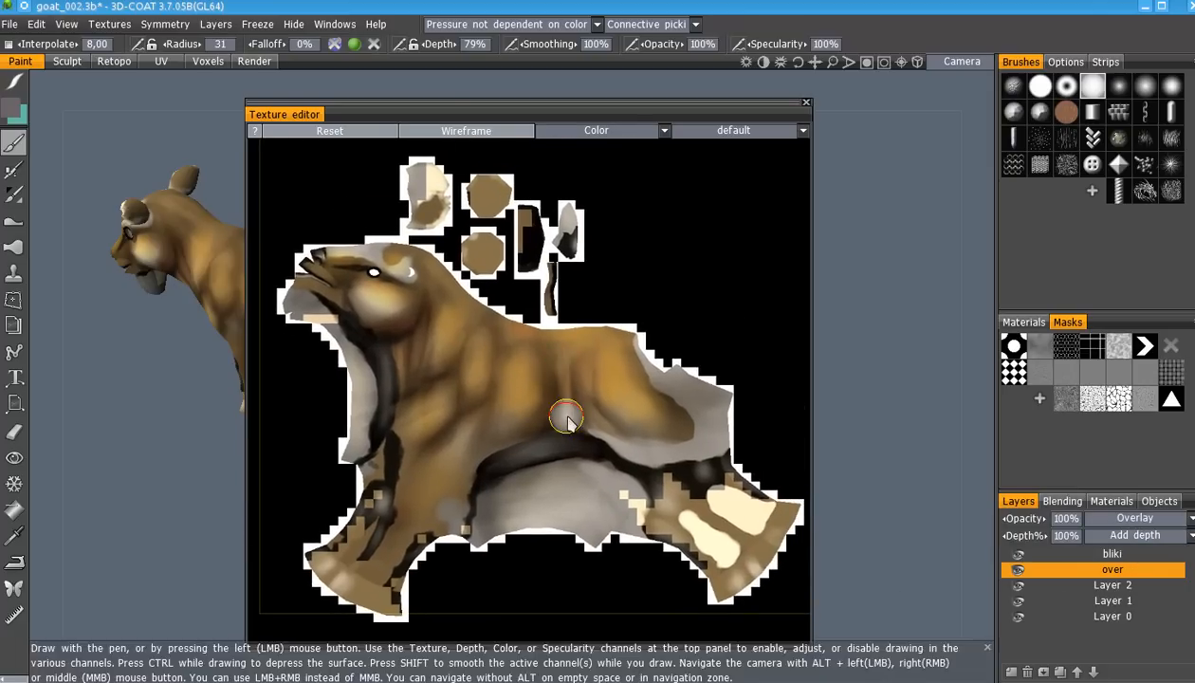
{"action": "mouse_move", "coordinate": [592, 398]}
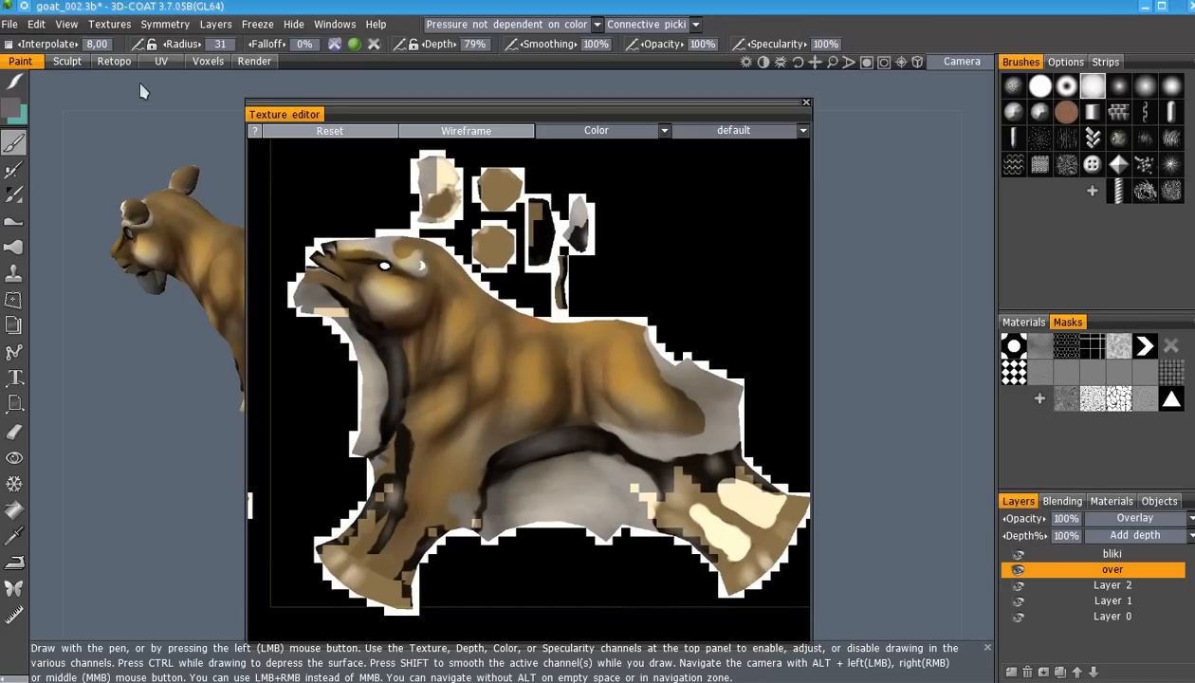
Export all colour layers via Textures > Export to goat.psd on the Desktop, replacing the old file
{"action": "left_click", "coordinate": [110, 23]}
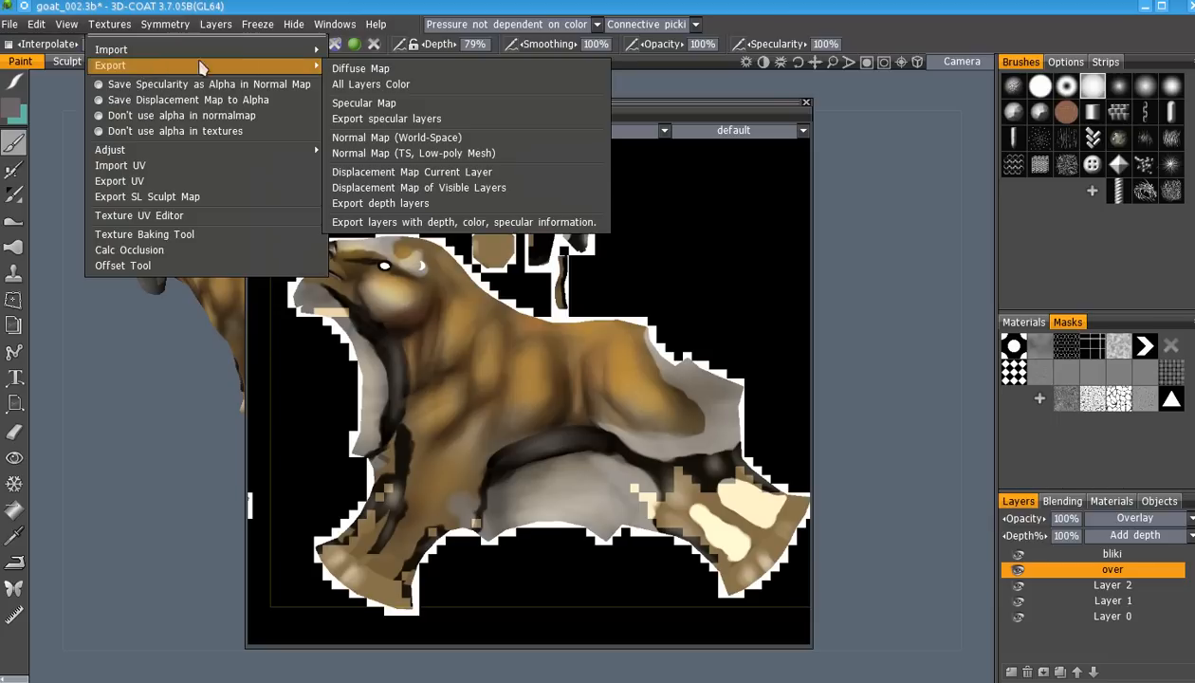
{"action": "mouse_move", "coordinate": [389, 83]}
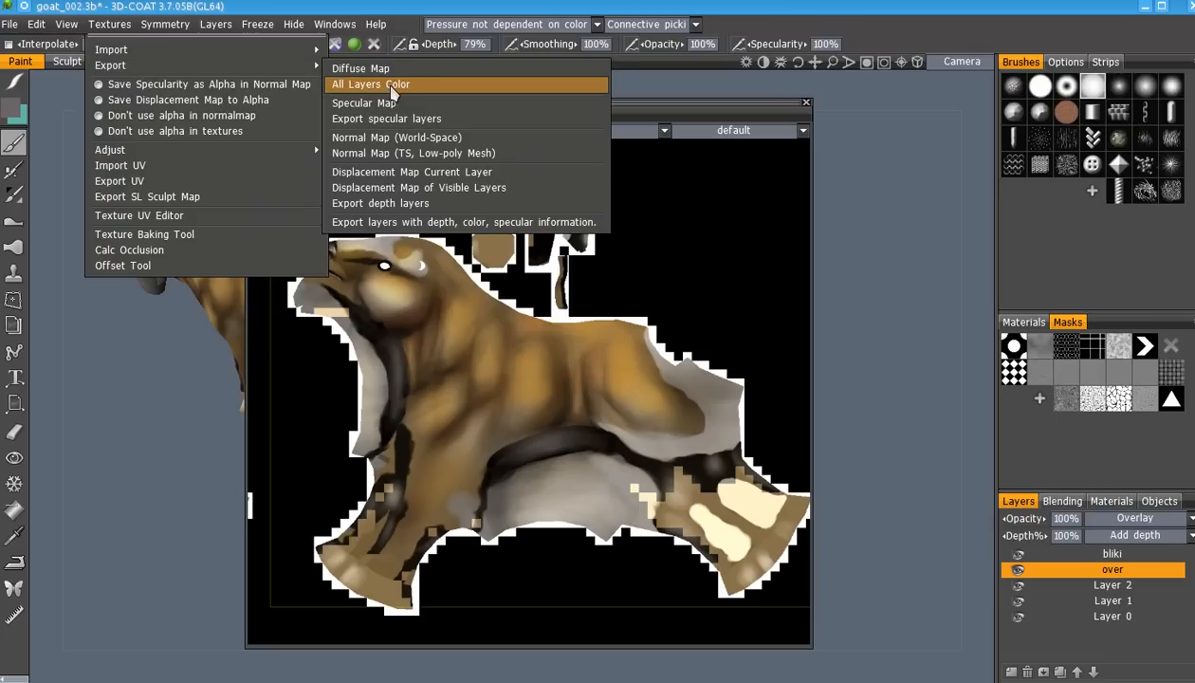
{"action": "mouse_move", "coordinate": [390, 103]}
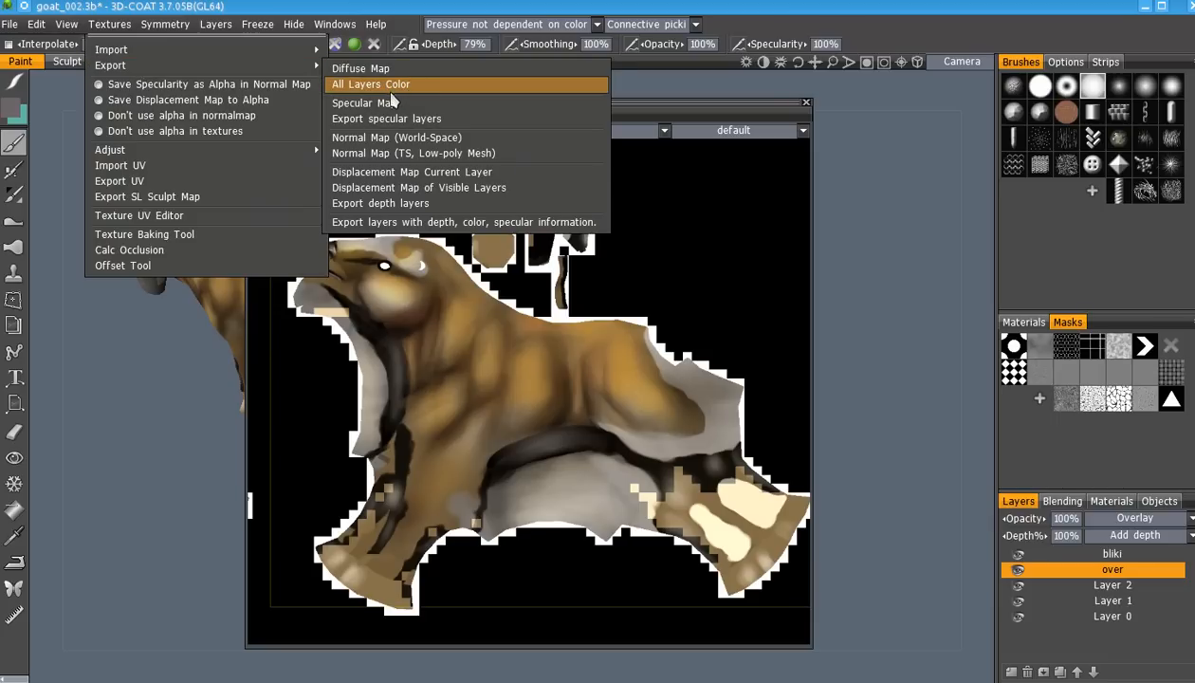
{"action": "left_click", "coordinate": [360, 68]}
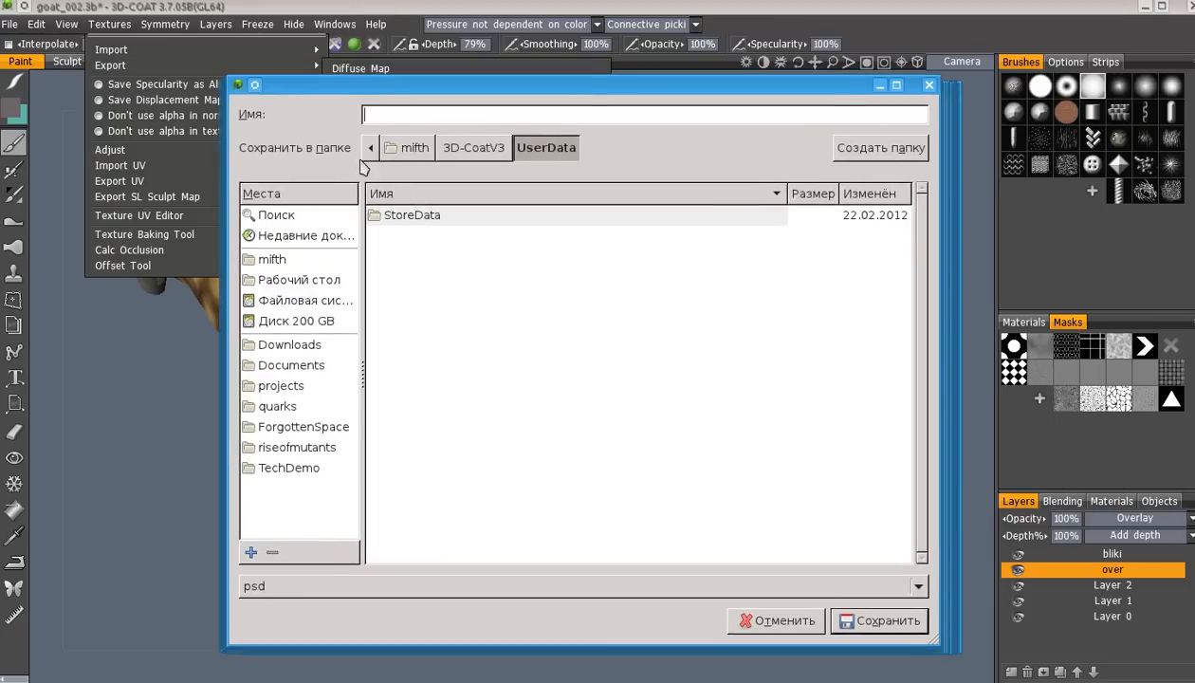
{"action": "left_click", "coordinate": [300, 281]}
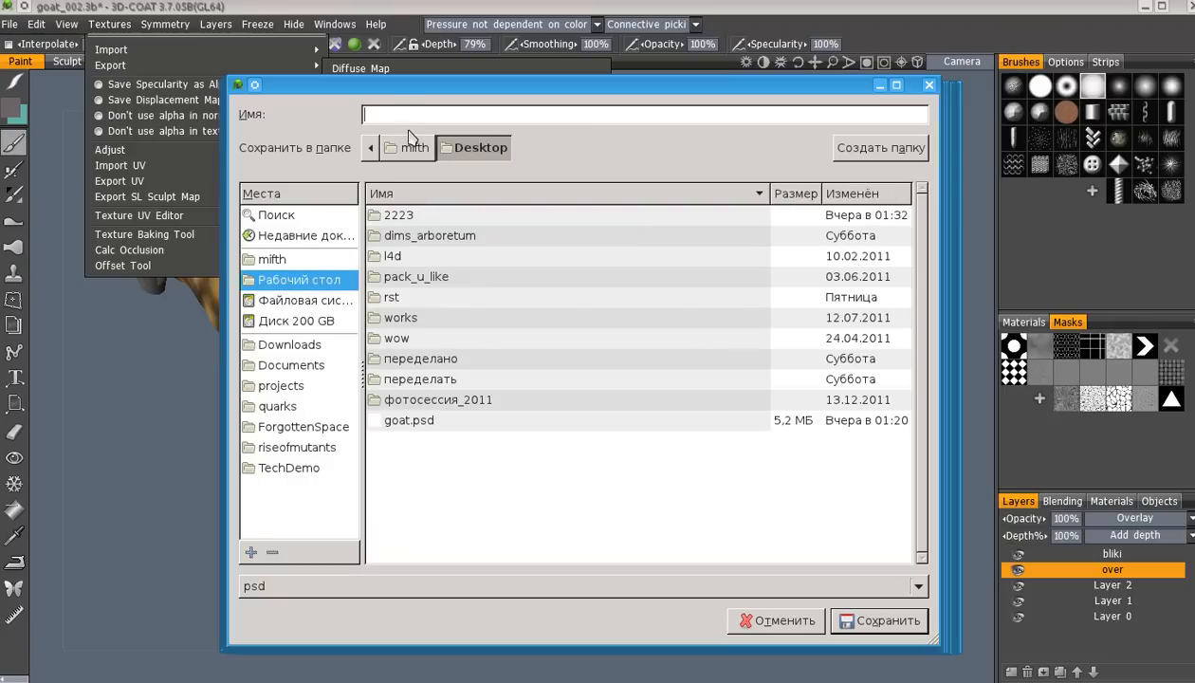
{"action": "left_click", "coordinate": [409, 421]}
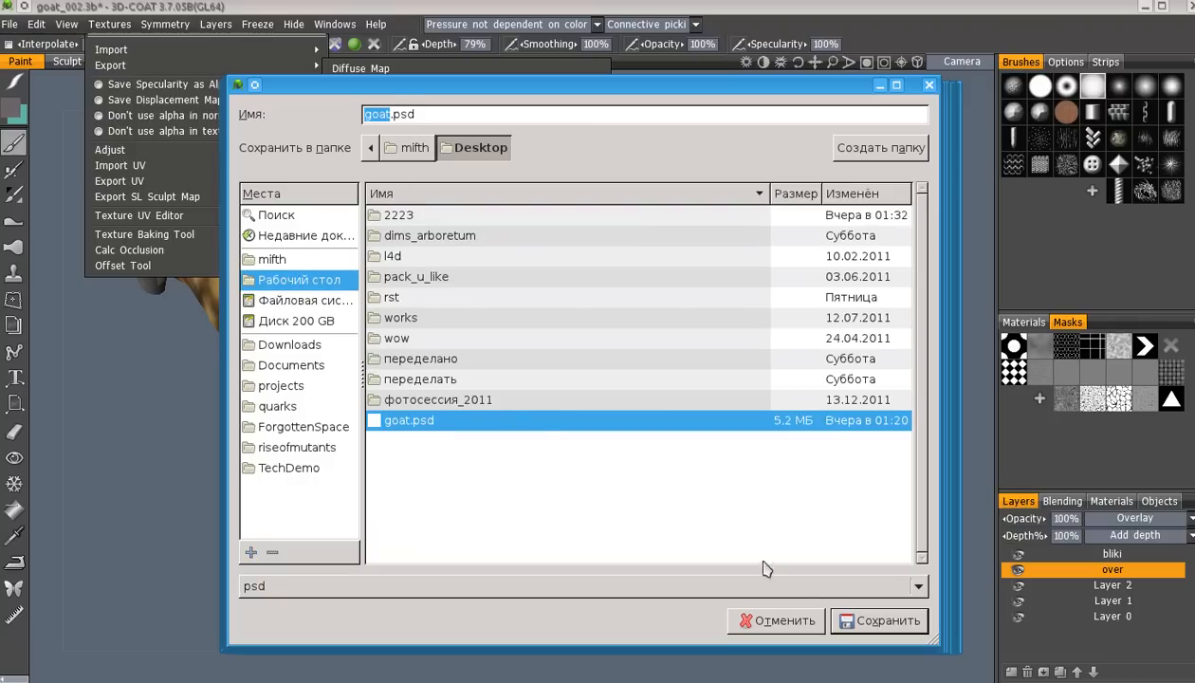
{"action": "left_click", "coordinate": [876, 620]}
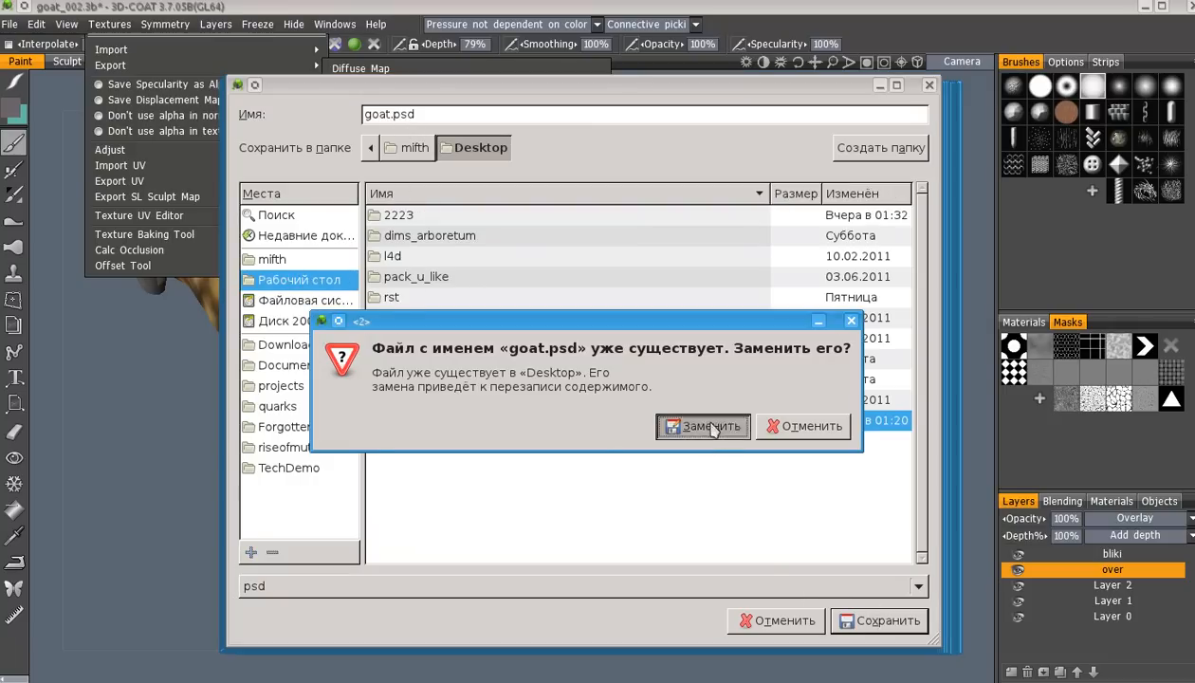
{"action": "left_click", "coordinate": [704, 425]}
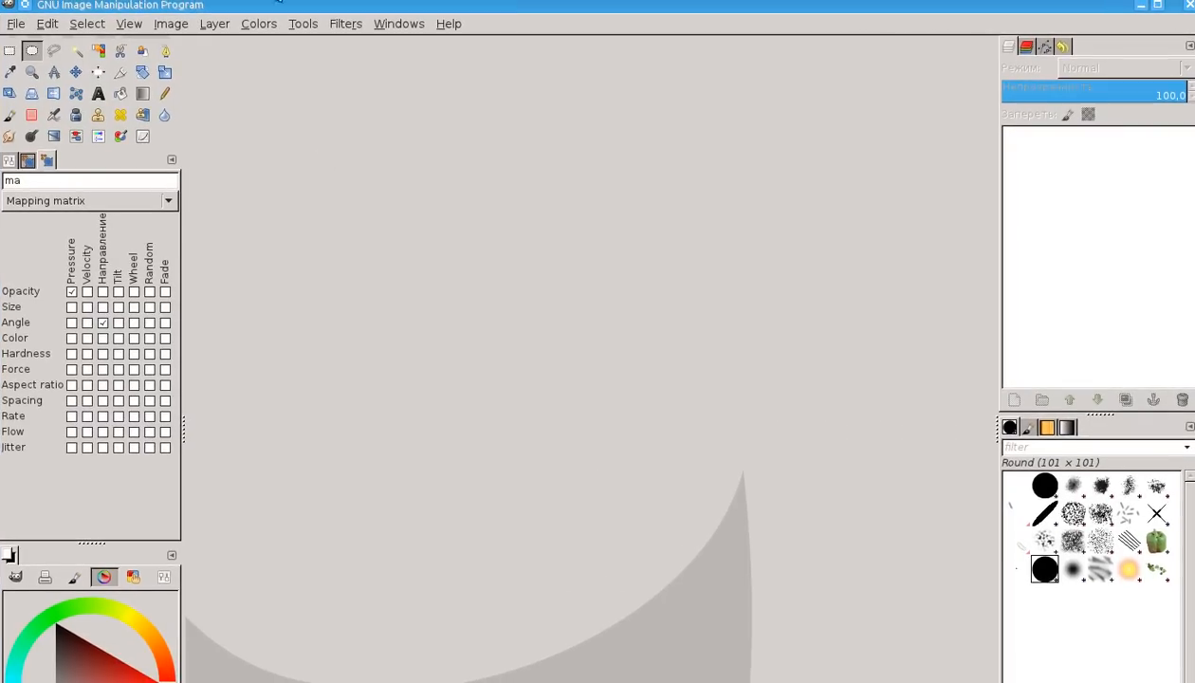
Open goat.psd from the Desktop in GIMP as a five-layer 1024×1024 image
{"action": "left_click", "coordinate": [16, 23]}
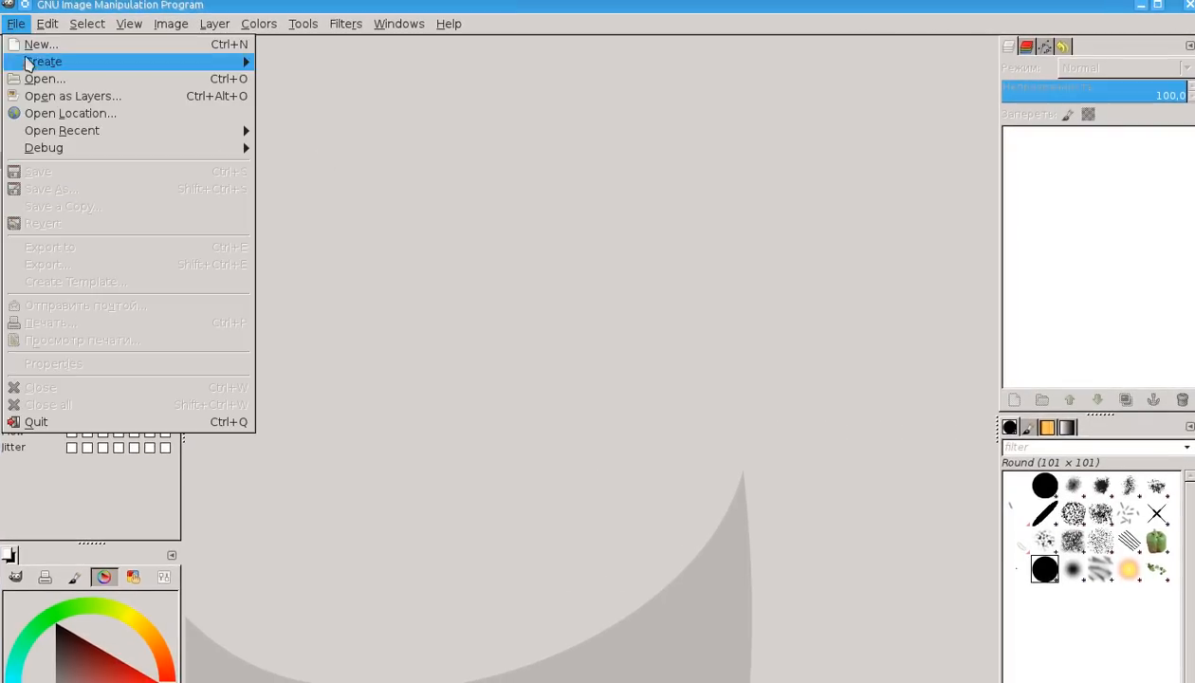
{"action": "left_click", "coordinate": [45, 79]}
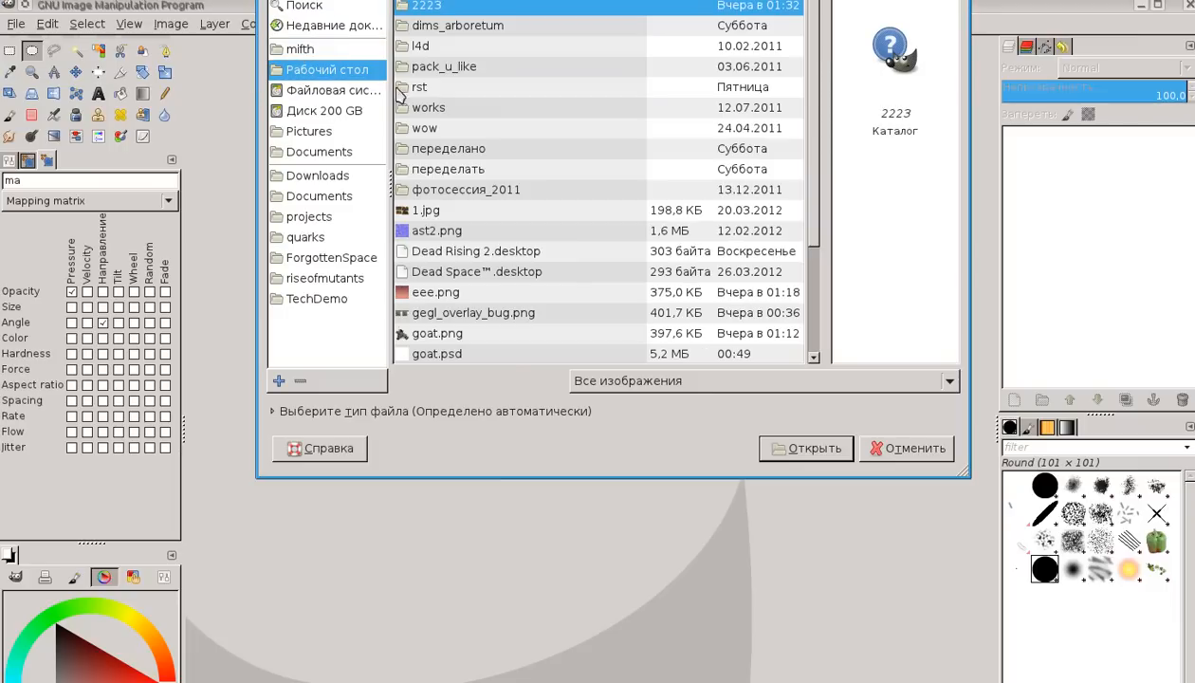
{"action": "left_click", "coordinate": [436, 350]}
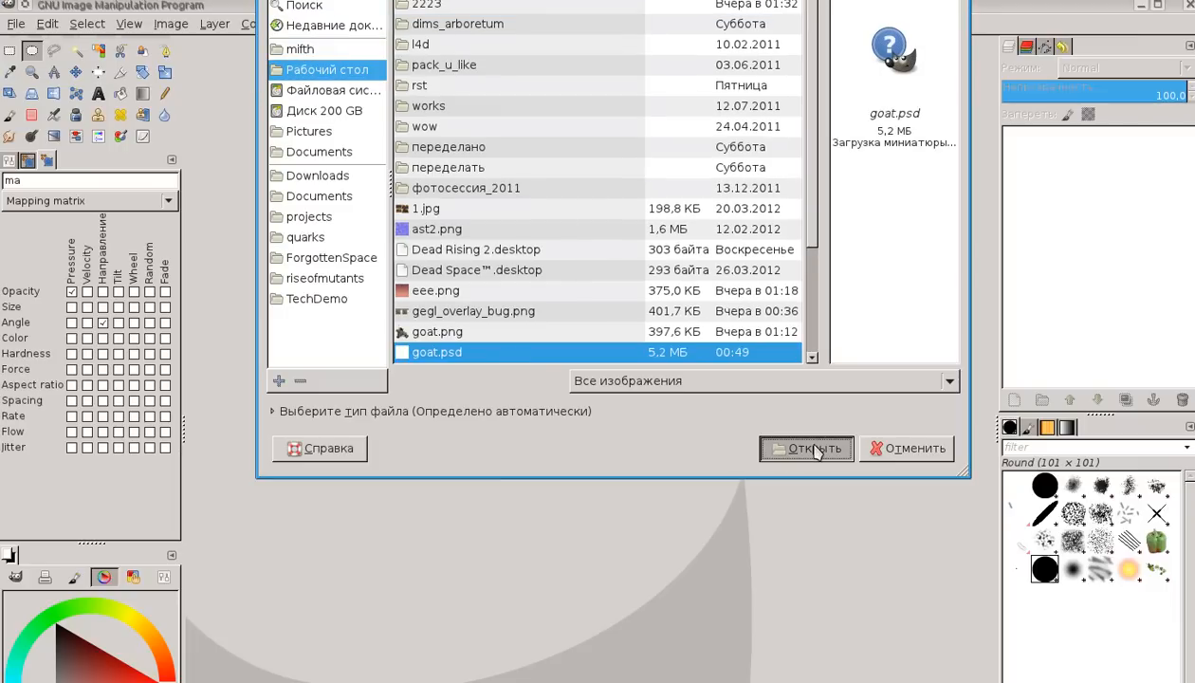
{"action": "left_click", "coordinate": [805, 447]}
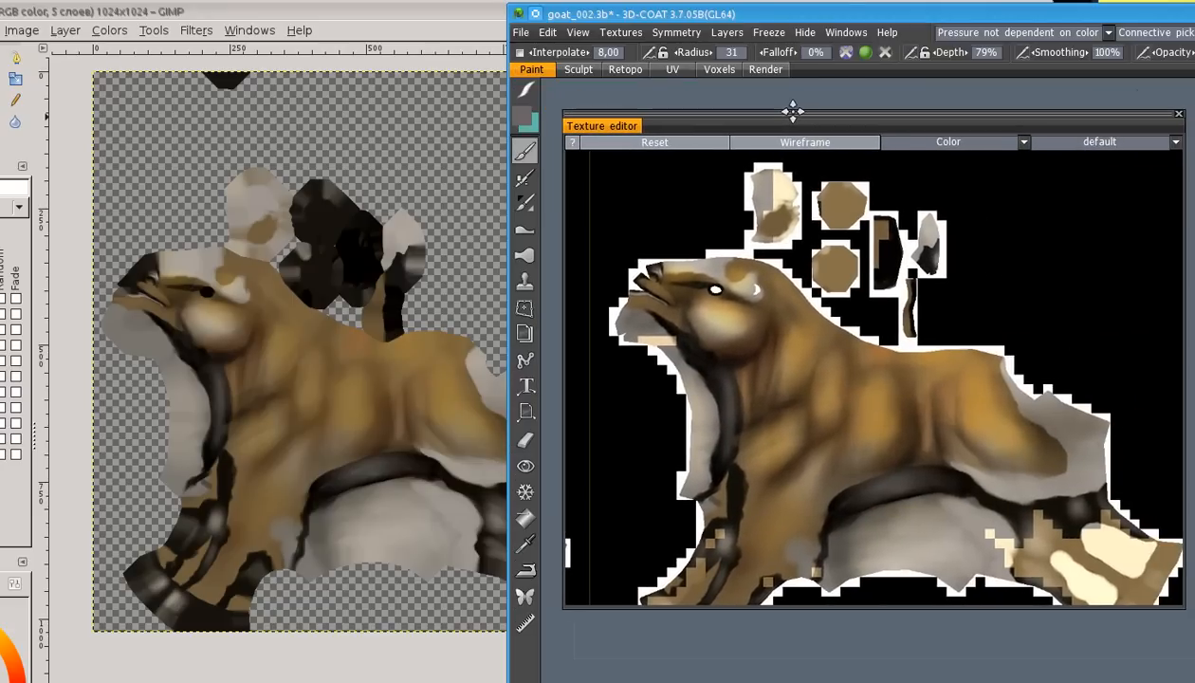
{"action": "mouse_move", "coordinate": [730, 334]}
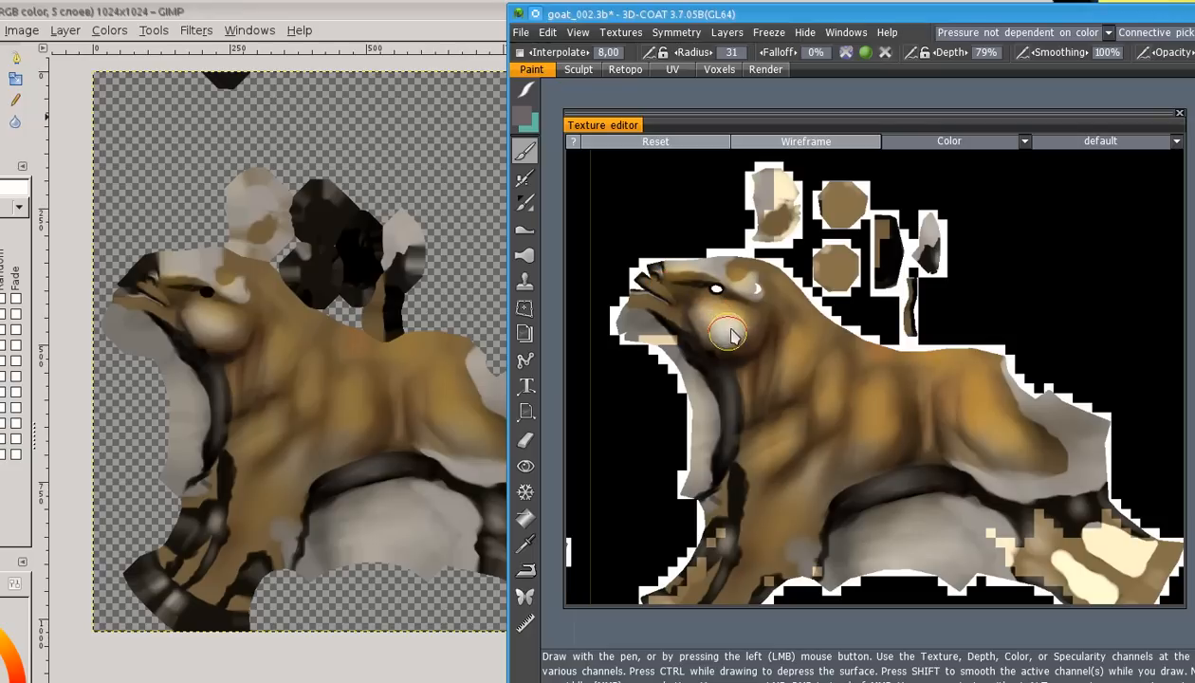
{"action": "mouse_move", "coordinate": [736, 353]}
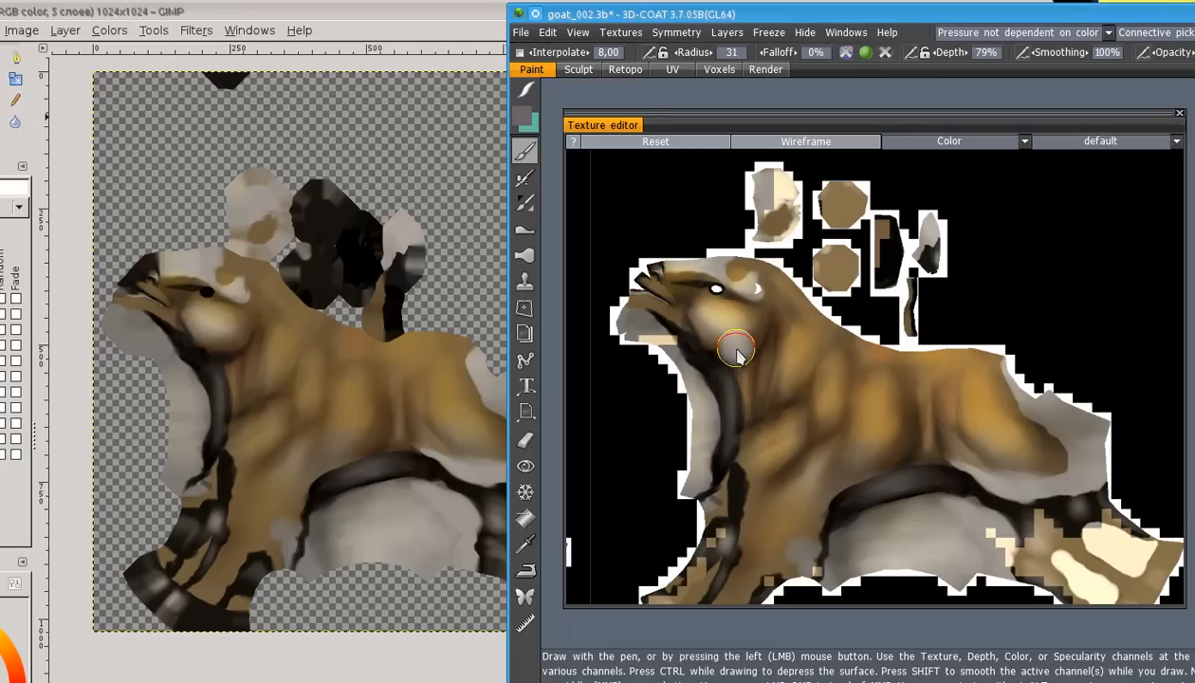
{"action": "mouse_move", "coordinate": [804, 397]}
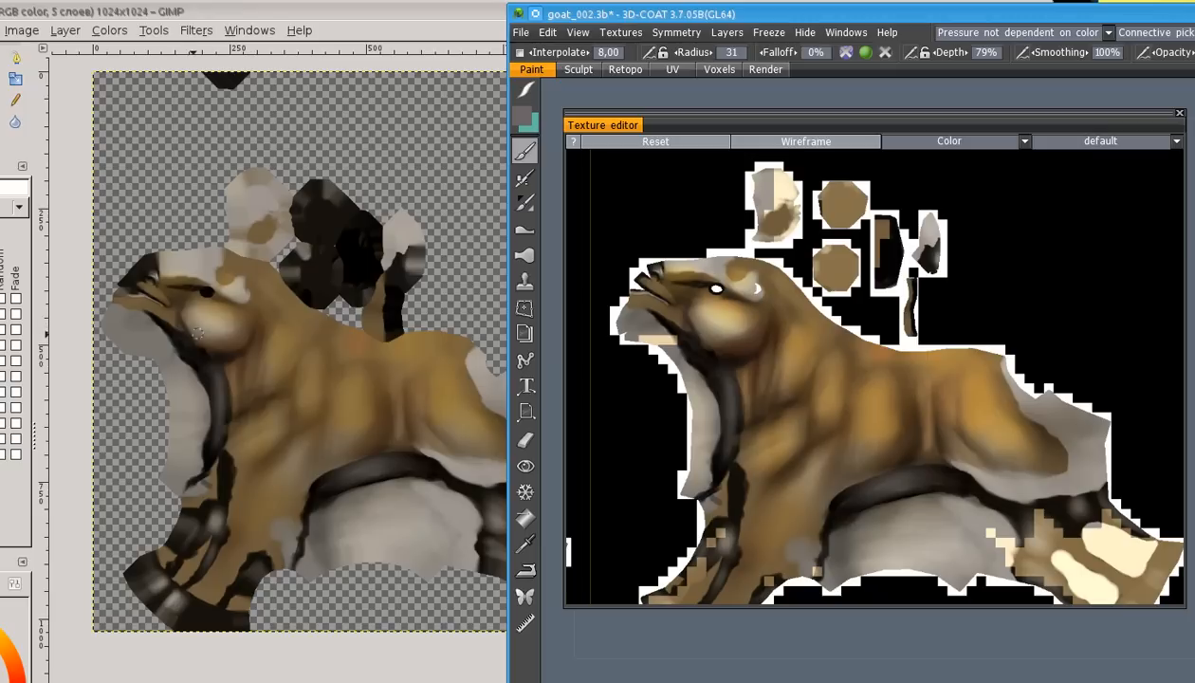
{"action": "mouse_move", "coordinate": [732, 333]}
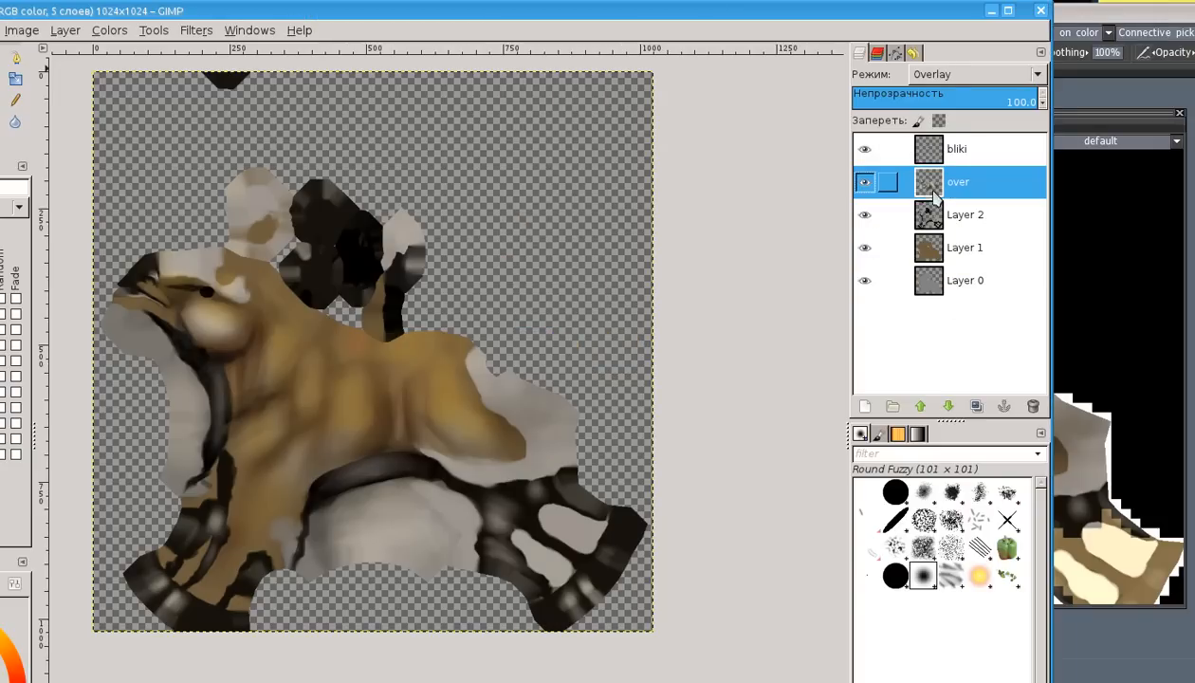
{"action": "left_click", "coordinate": [865, 182]}
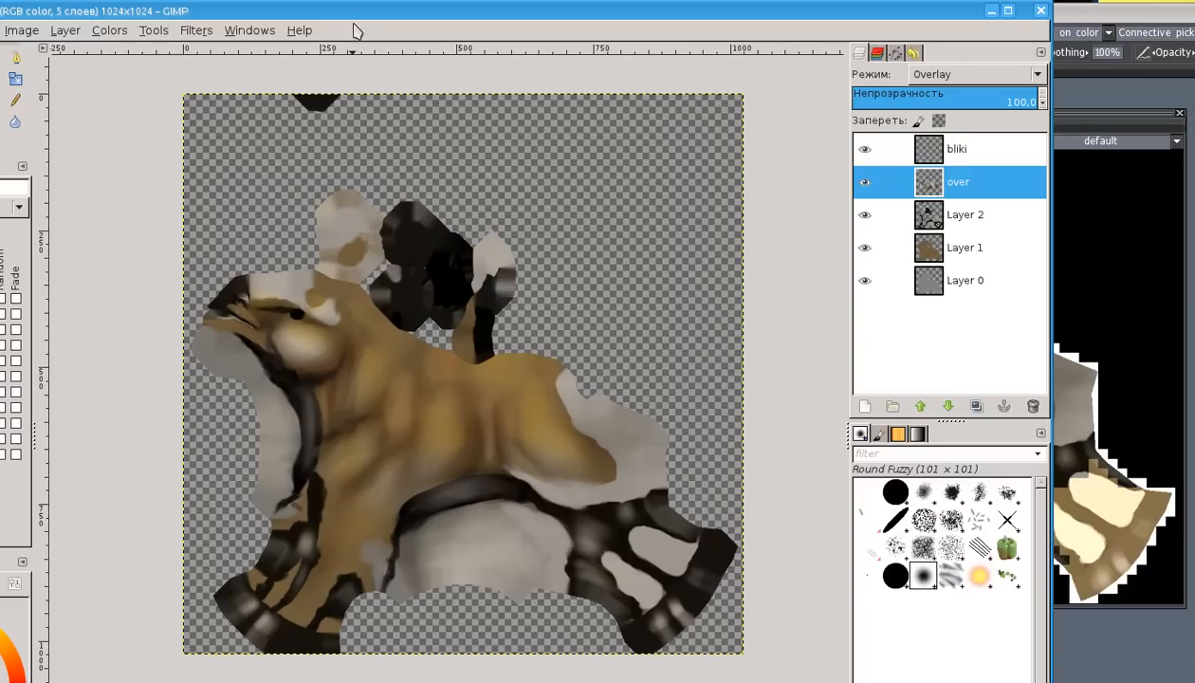
{"action": "mouse_move", "coordinate": [15, 30]}
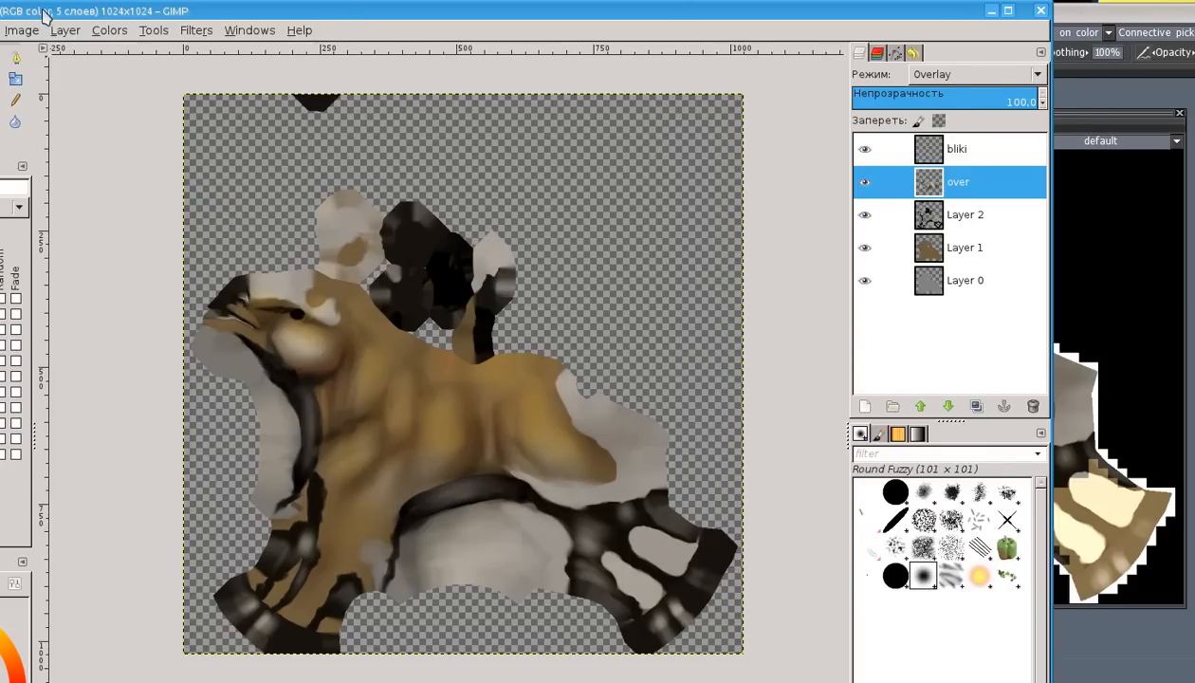
{"action": "left_click", "coordinate": [17, 30]}
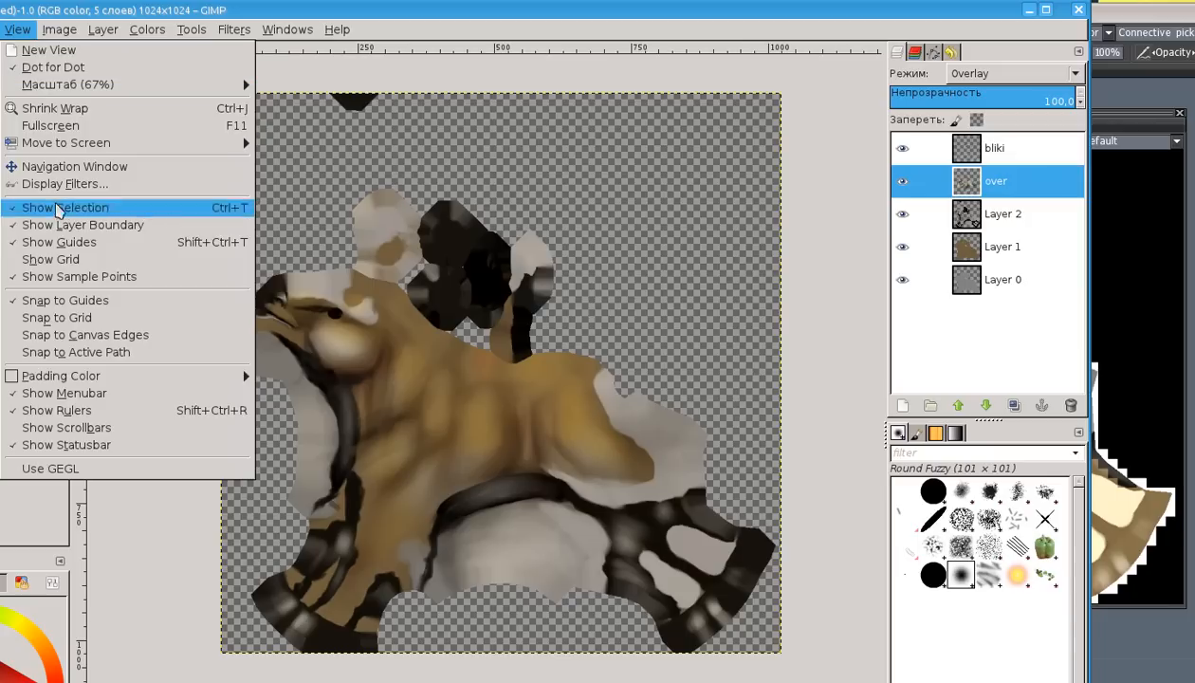
{"action": "mouse_move", "coordinate": [104, 480]}
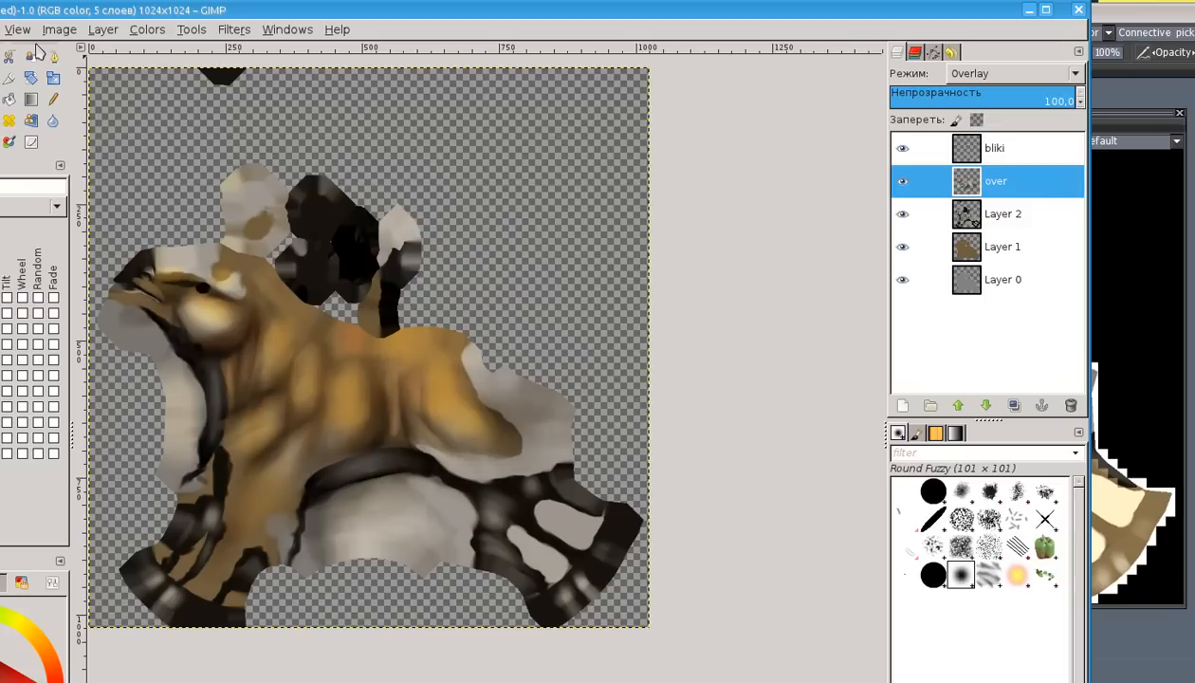
{"action": "left_click", "coordinate": [17, 31]}
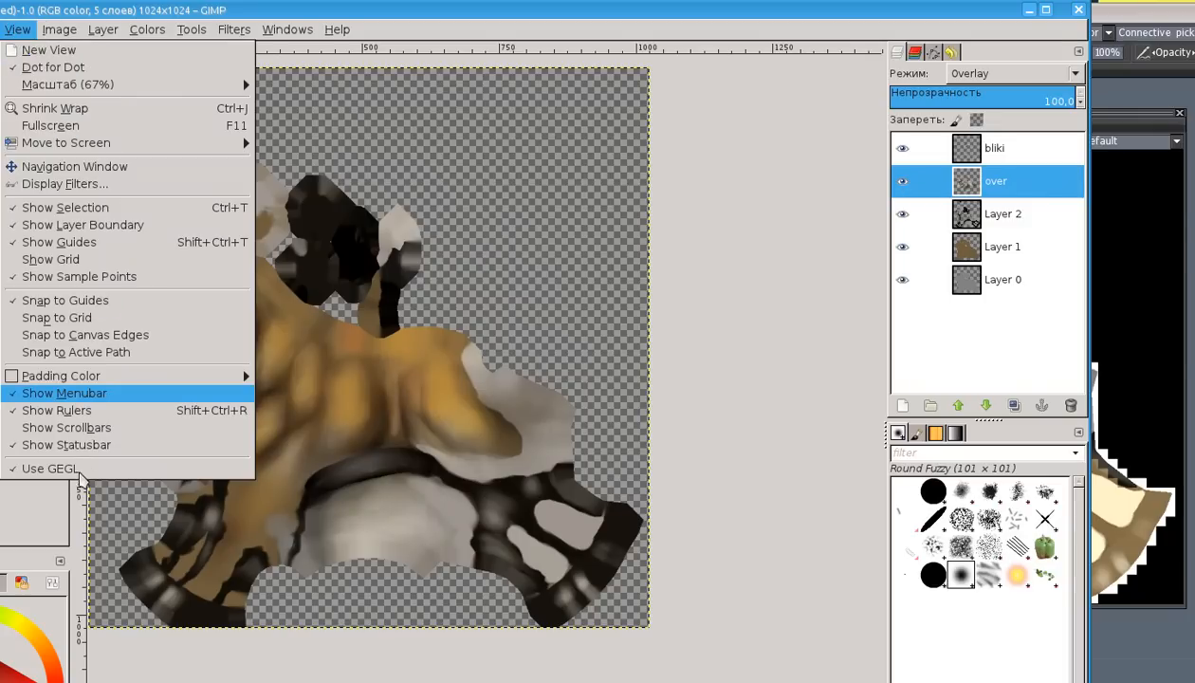
{"action": "mouse_move", "coordinate": [57, 317]}
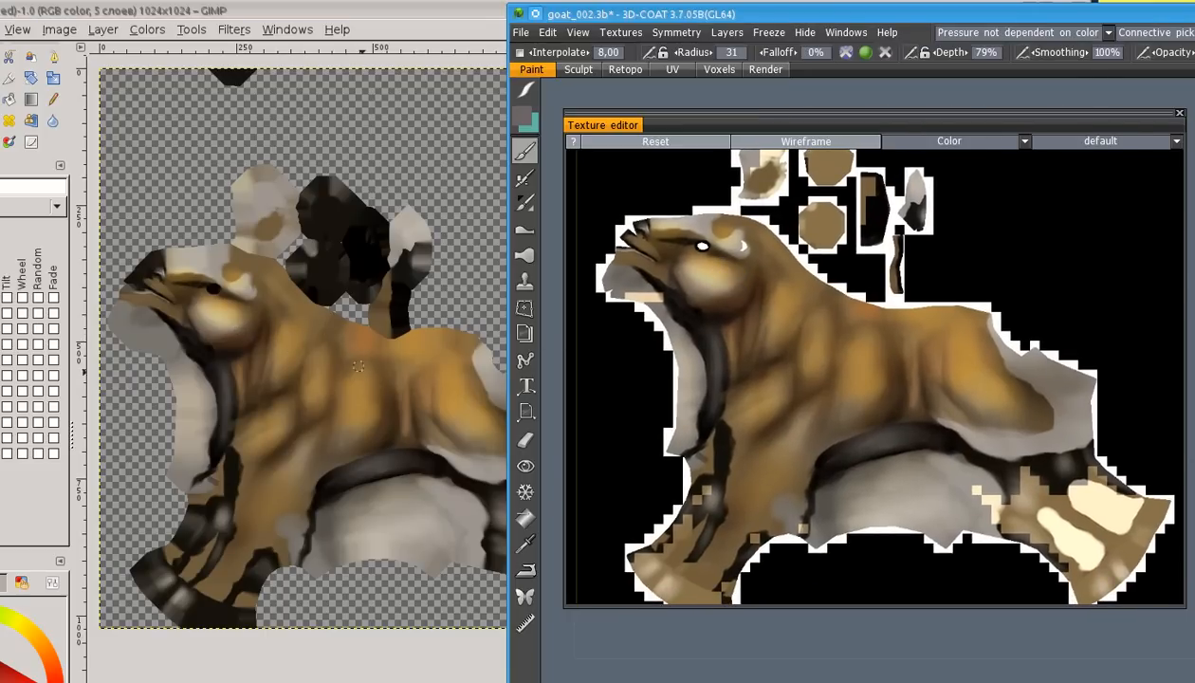
{"action": "mouse_move", "coordinate": [759, 341]}
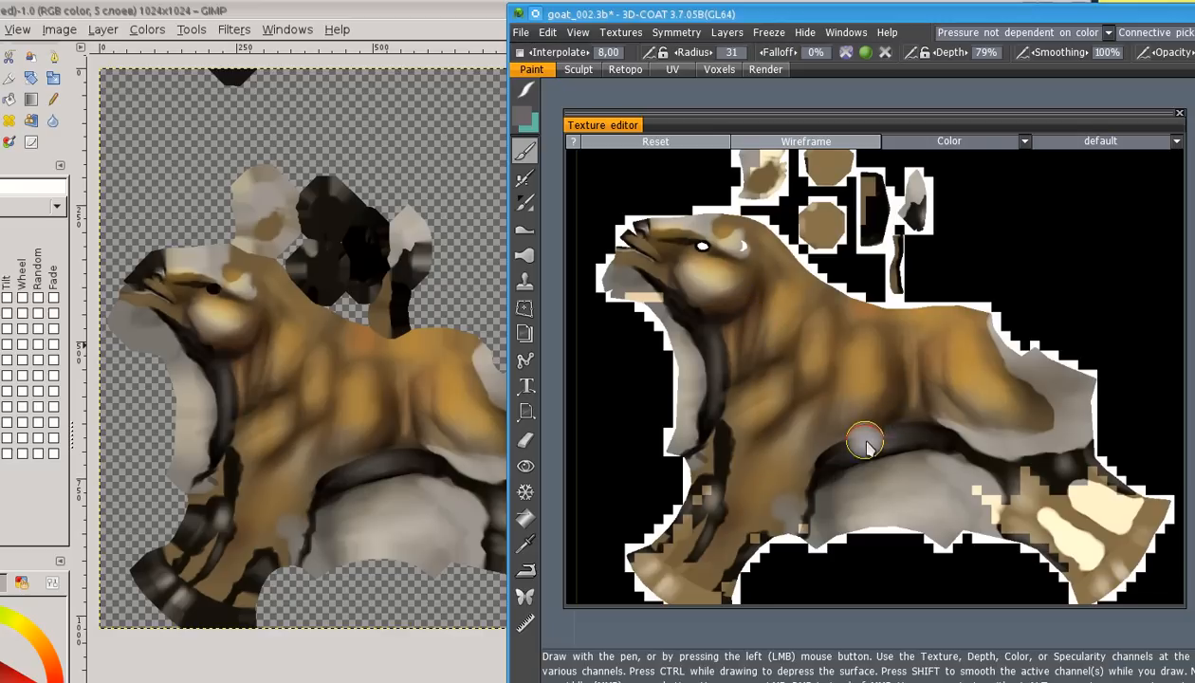
{"action": "mouse_move", "coordinate": [965, 411]}
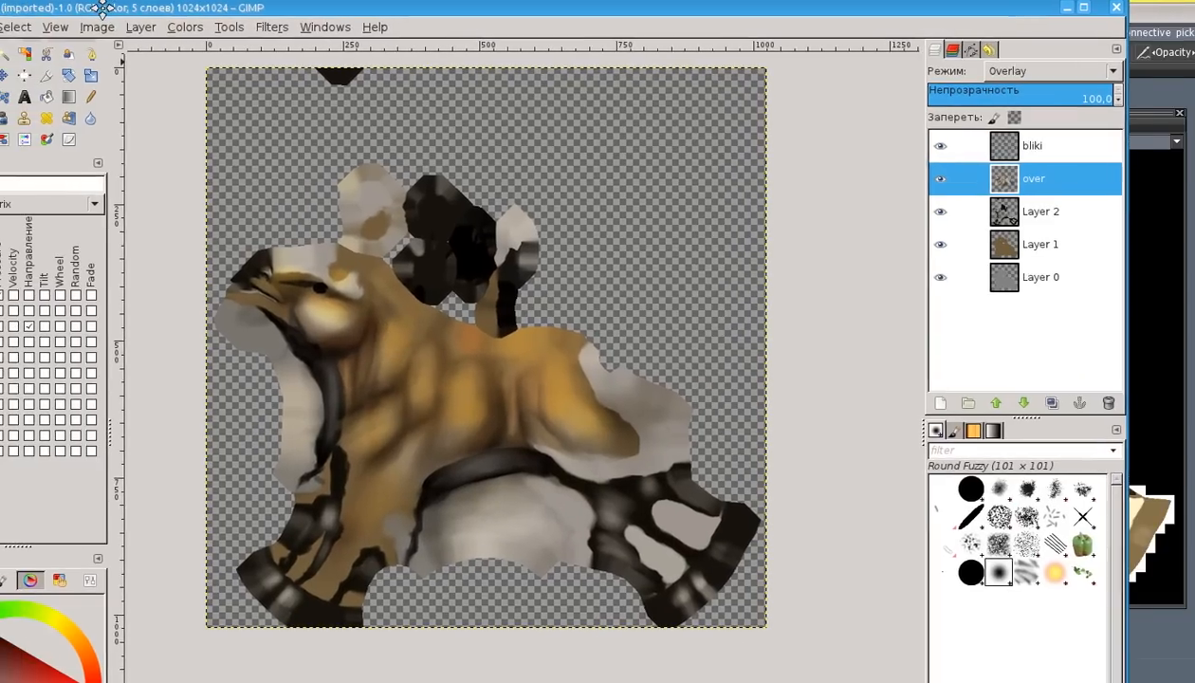
Export the layered goat texture over the existing goat.png on the Desktop, confirming the replace
{"action": "left_click", "coordinate": [15, 26]}
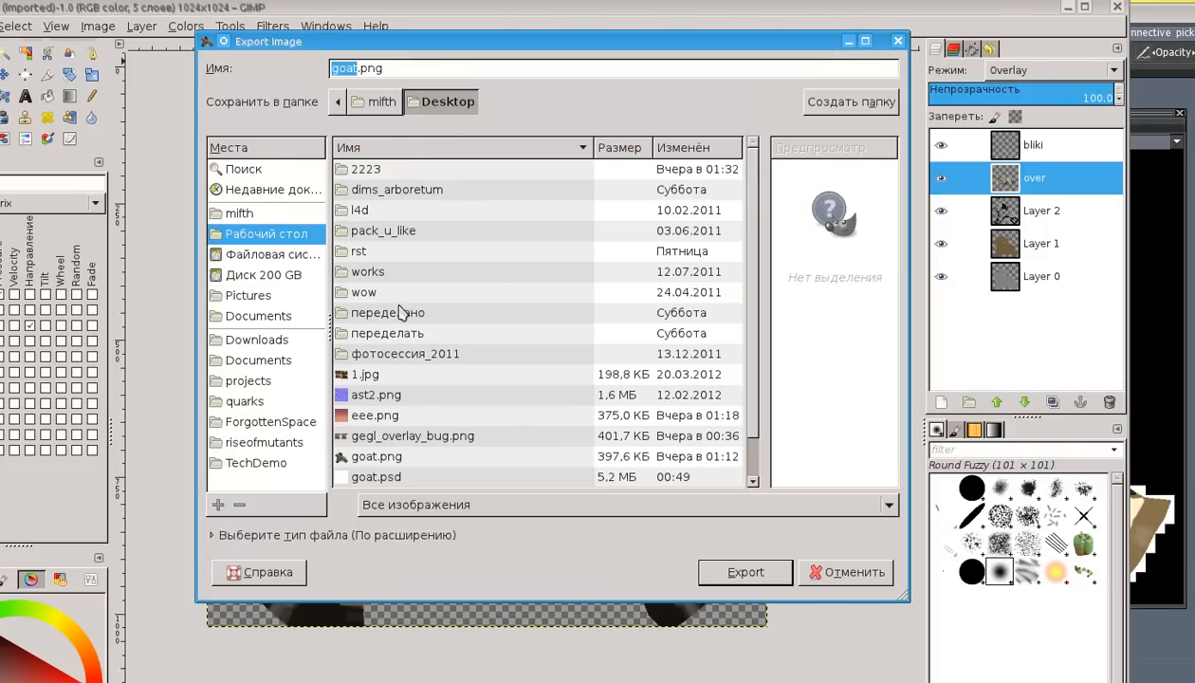
{"action": "left_click", "coordinate": [376, 455]}
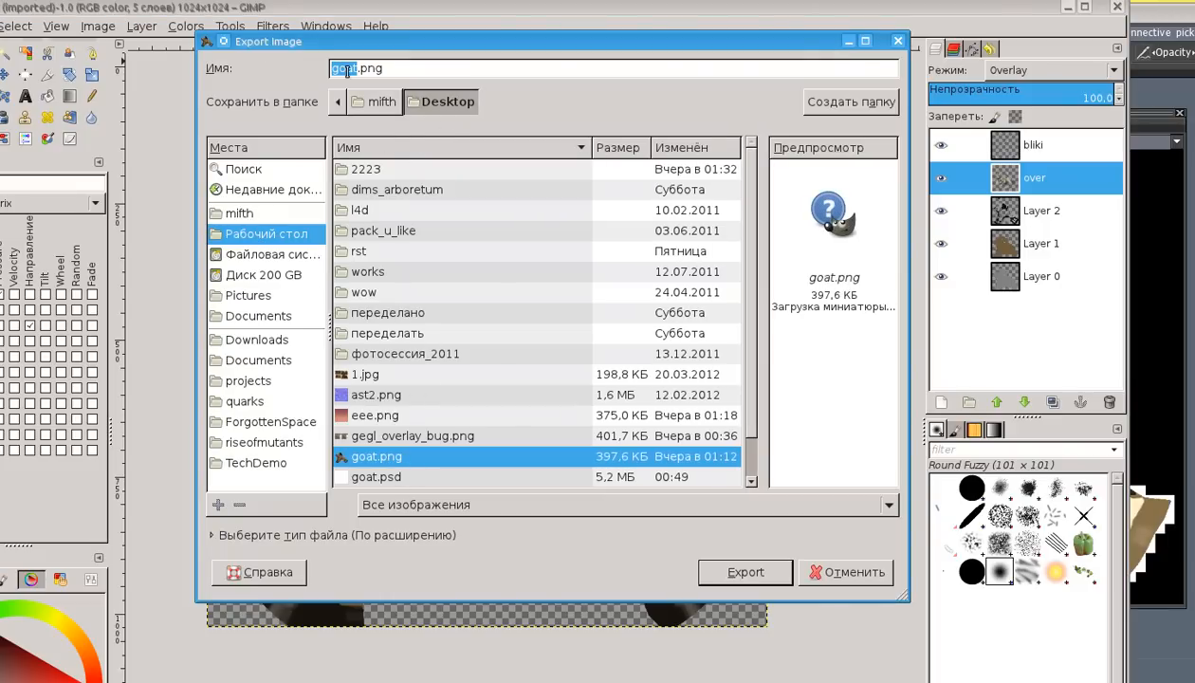
{"action": "left_click", "coordinate": [746, 573]}
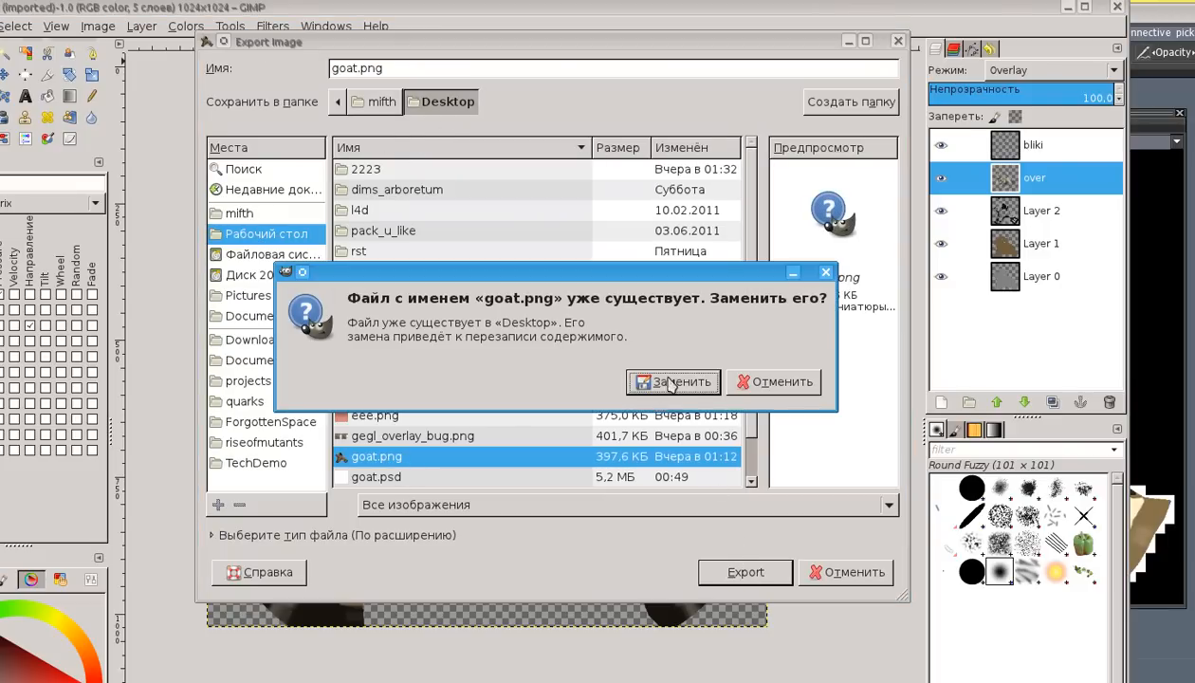
{"action": "left_click", "coordinate": [671, 382]}
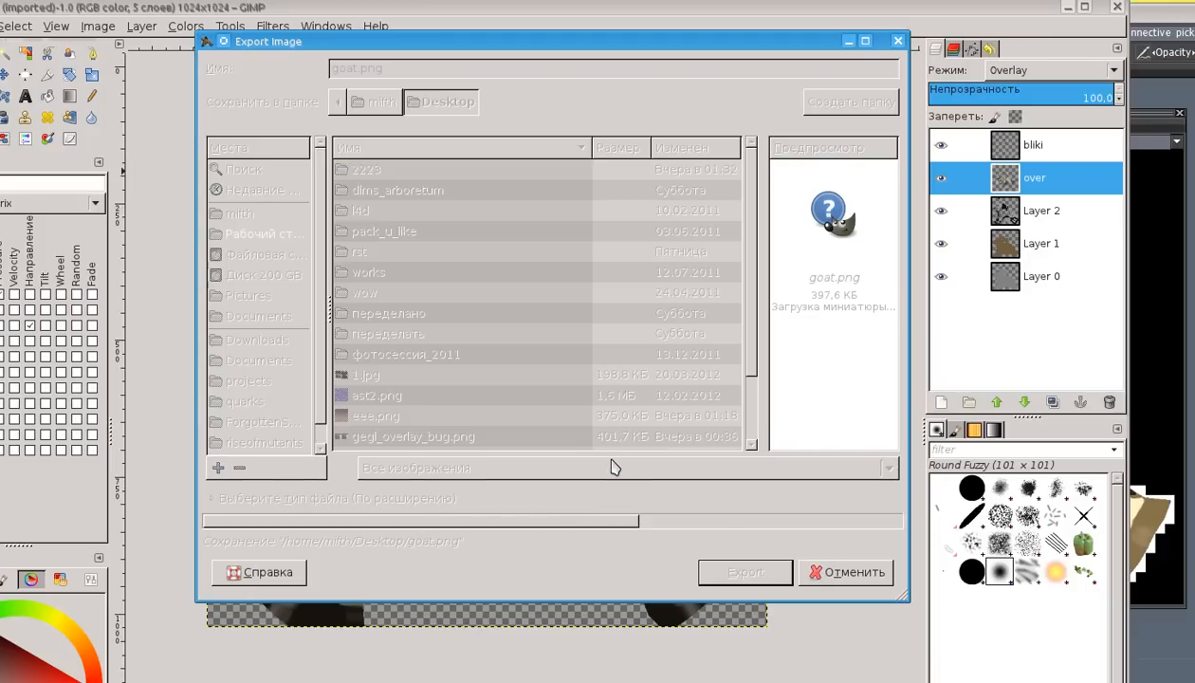
Open the exported goat.png from the Desktop as a single-layer image
{"action": "left_click", "coordinate": [743, 573]}
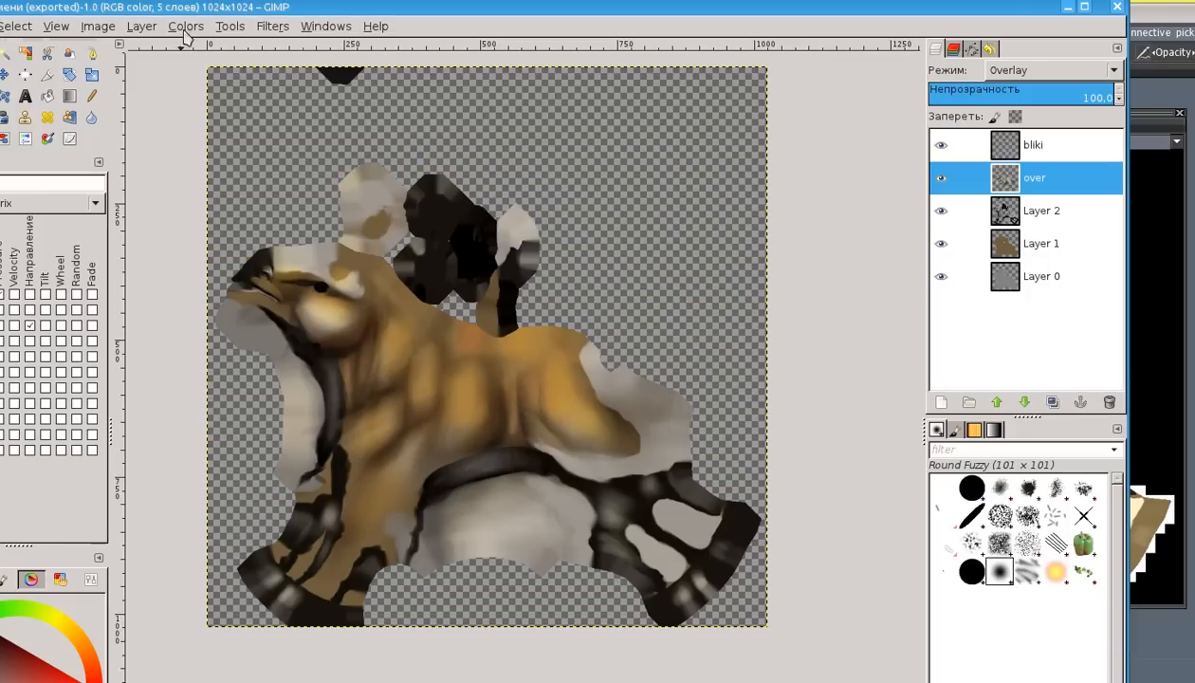
{"action": "mouse_move", "coordinate": [199, 155]}
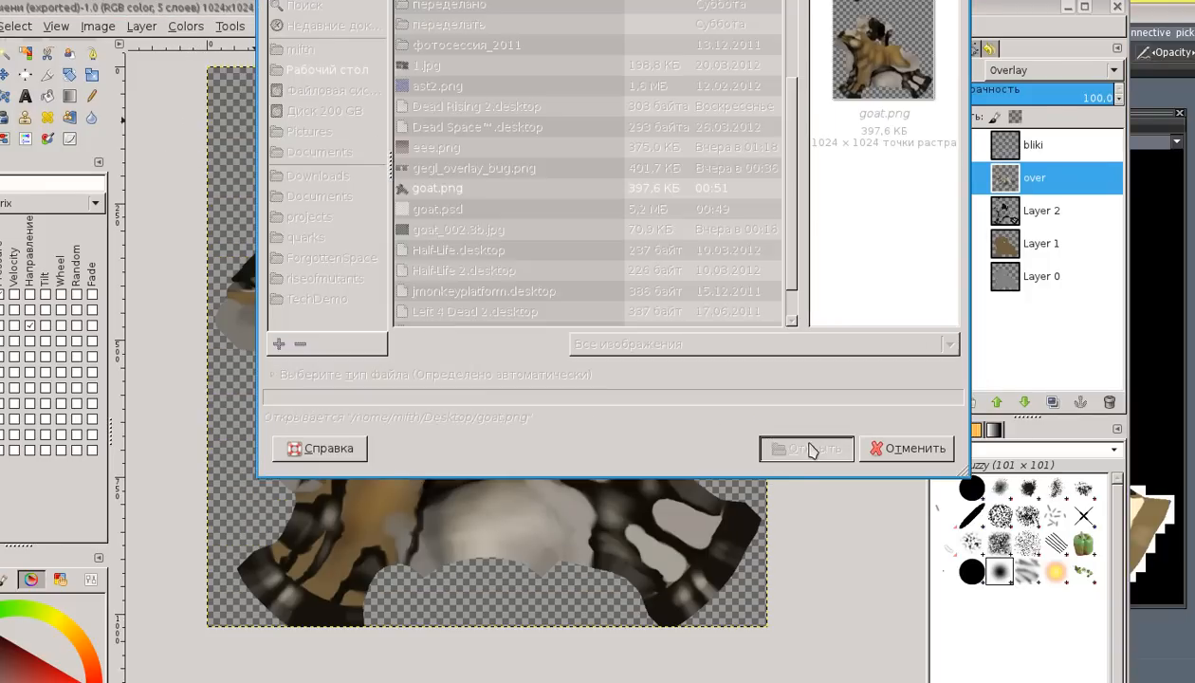
{"action": "left_click", "coordinate": [805, 448]}
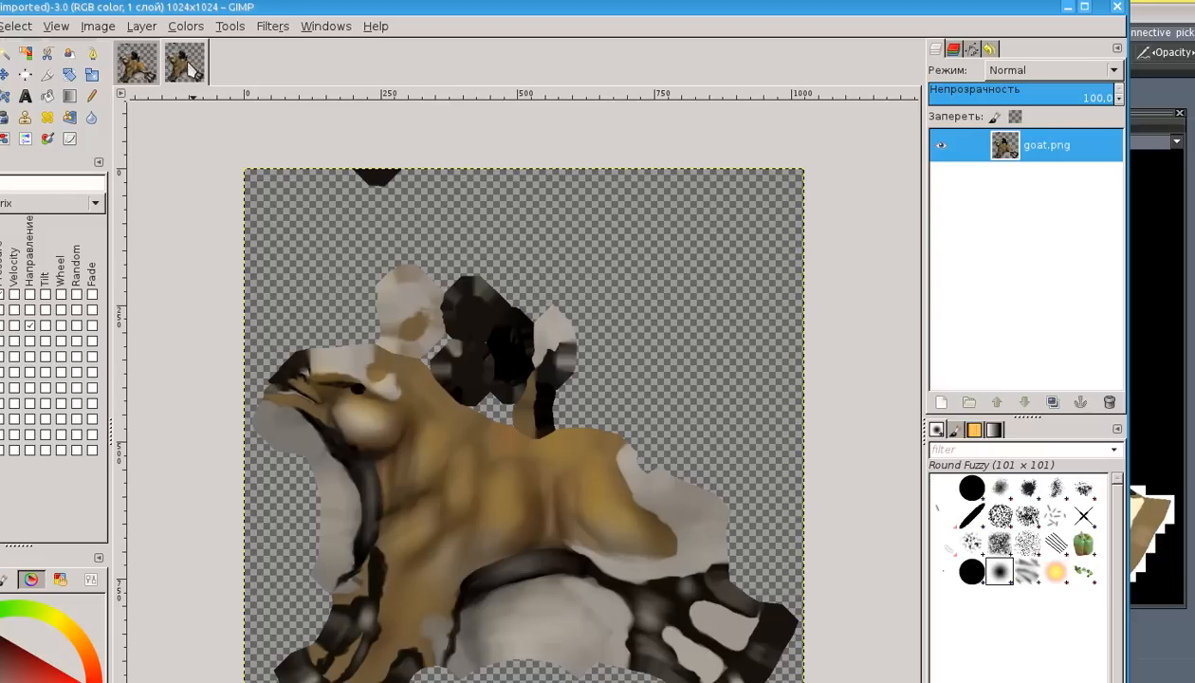
Switch from the single-layer goat.png back to the layered goat texture image
{"action": "left_click", "coordinate": [136, 61]}
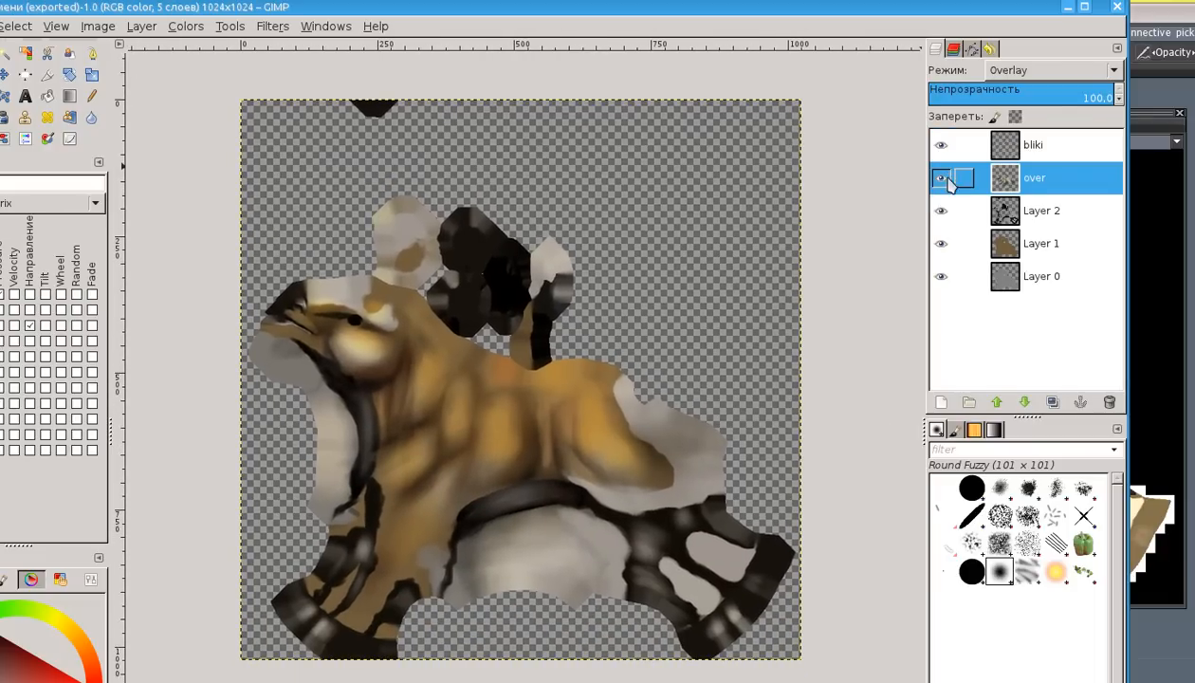
Compare with the over layer hidden and shown, then add a layer via Layer > New from Visible
{"action": "left_click", "coordinate": [941, 178]}
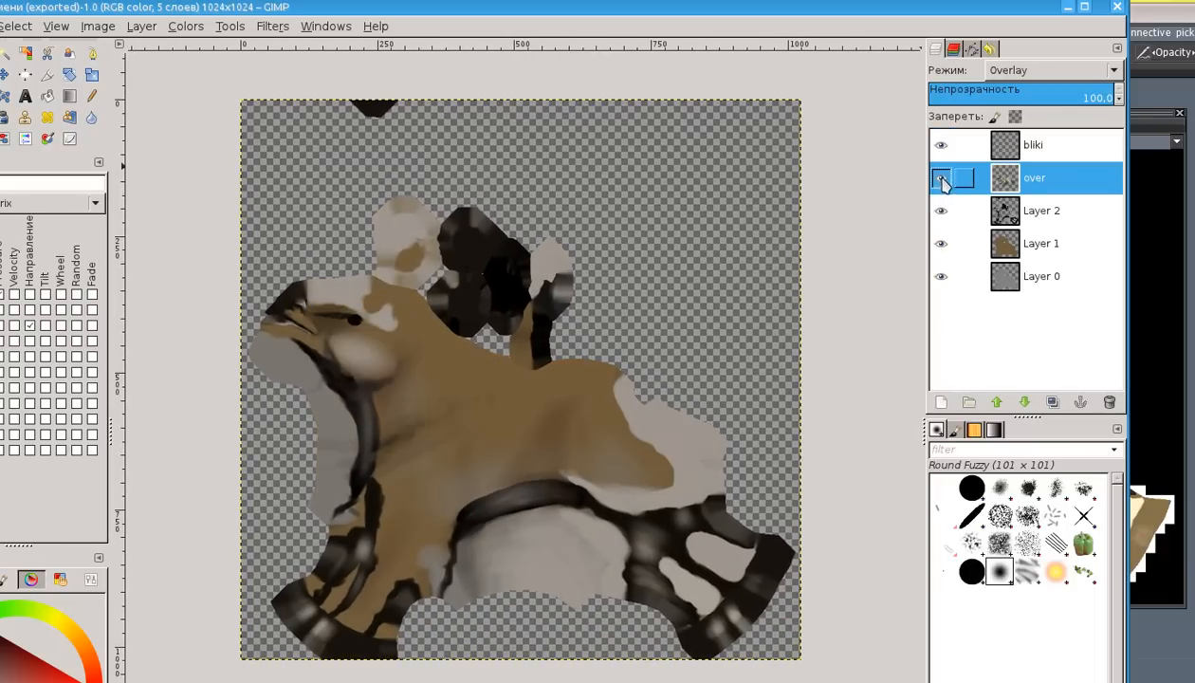
{"action": "left_click", "coordinate": [941, 178]}
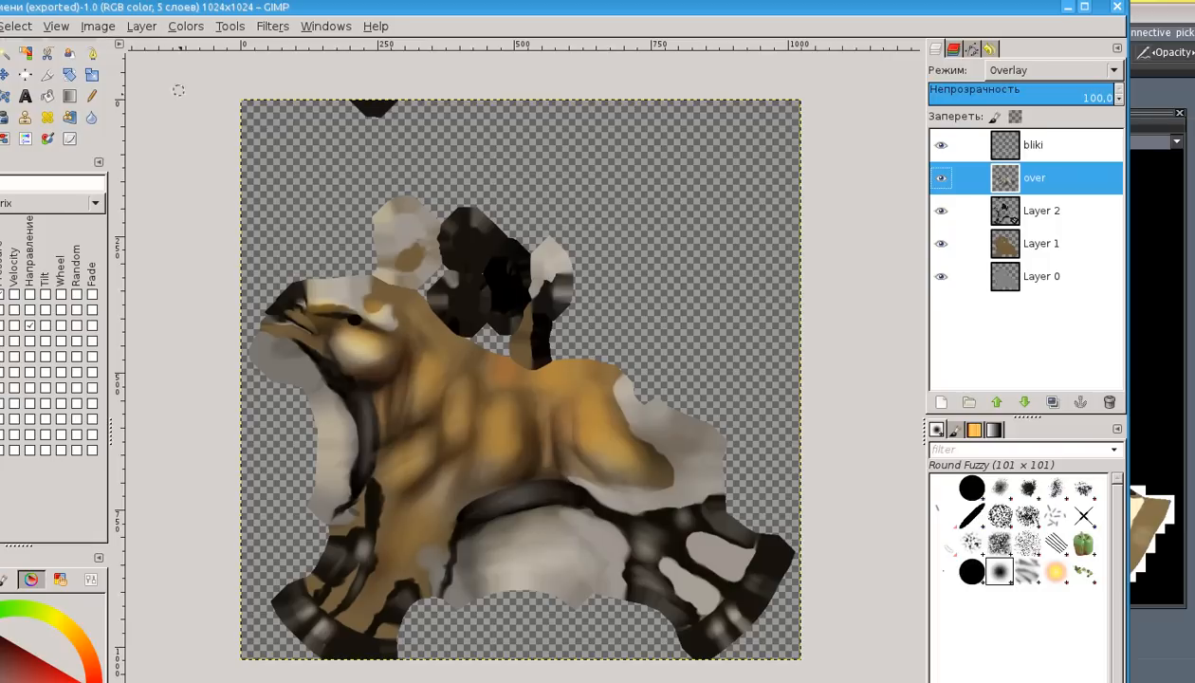
{"action": "mouse_move", "coordinate": [142, 34]}
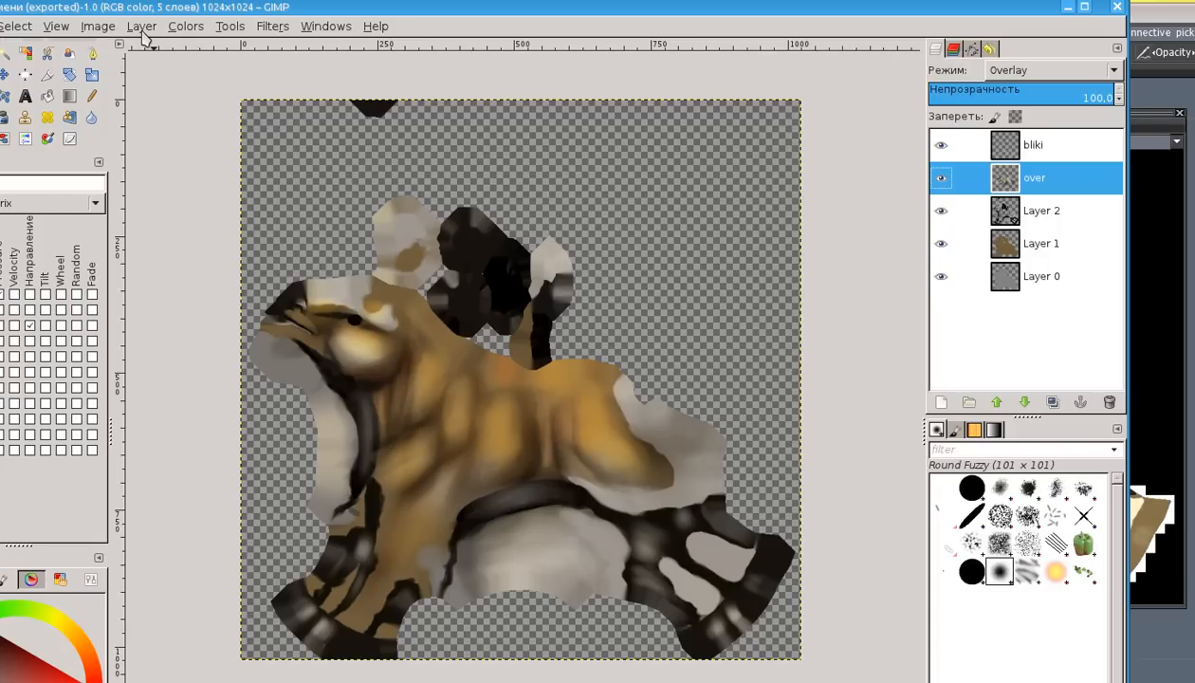
{"action": "left_click", "coordinate": [141, 26]}
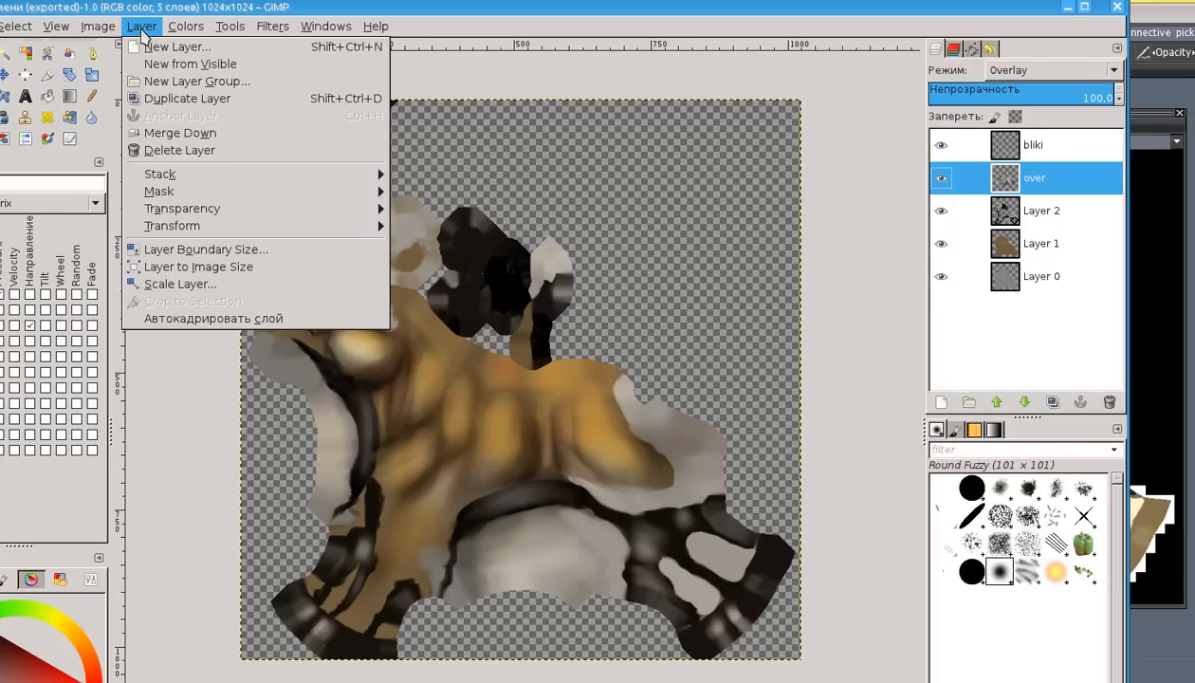
{"action": "mouse_move", "coordinate": [171, 319]}
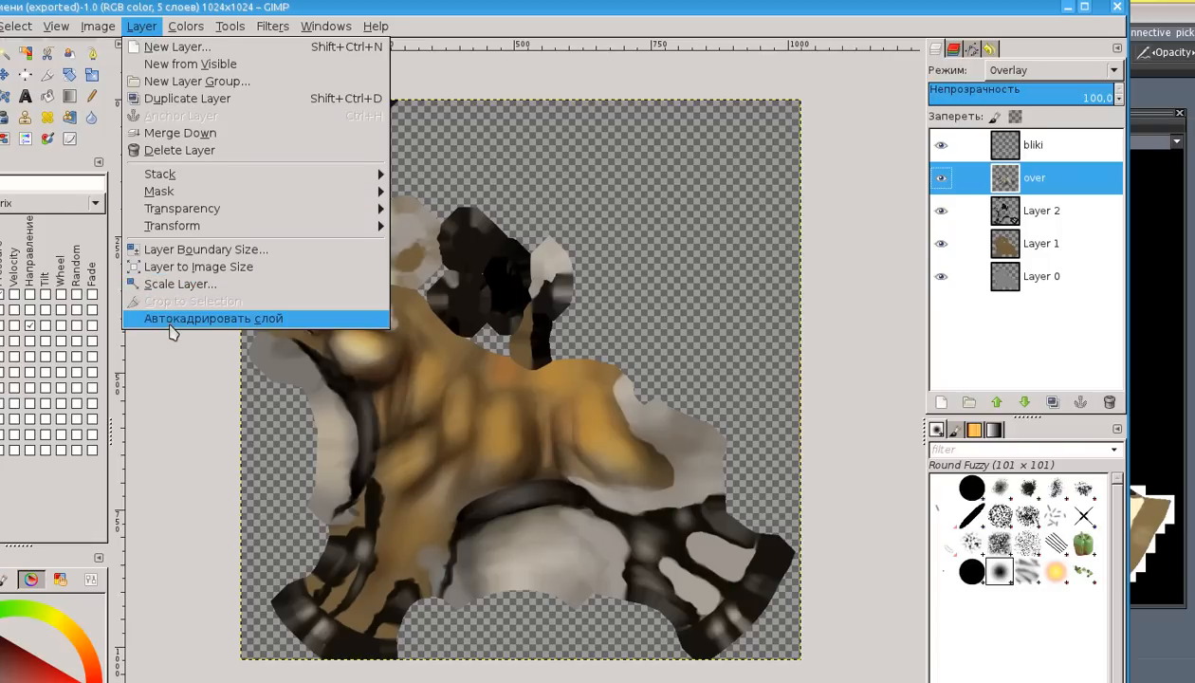
{"action": "mouse_move", "coordinate": [190, 65]}
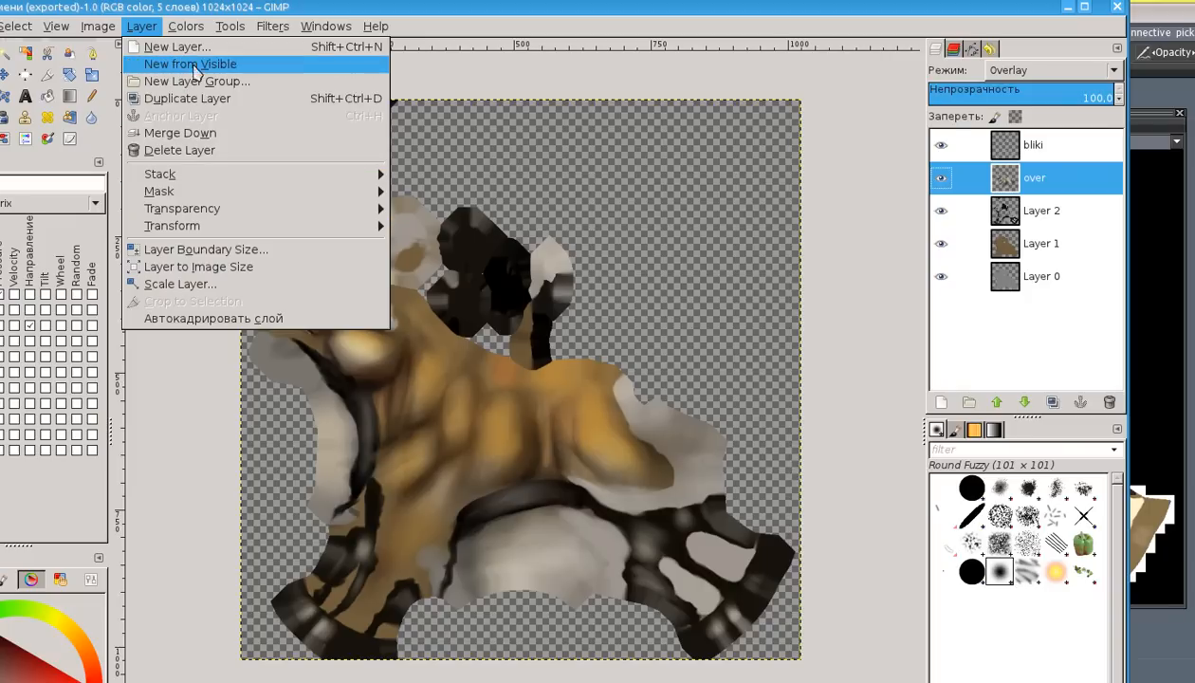
{"action": "left_click", "coordinate": [190, 65]}
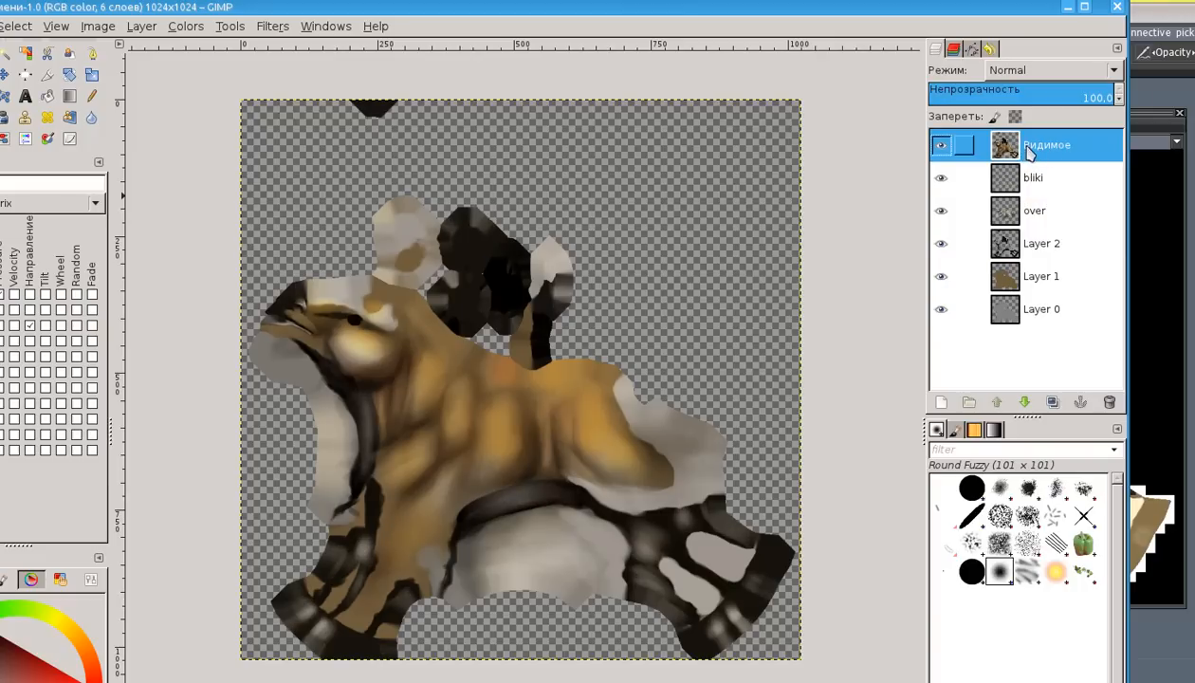
{"action": "mouse_move", "coordinate": [967, 152]}
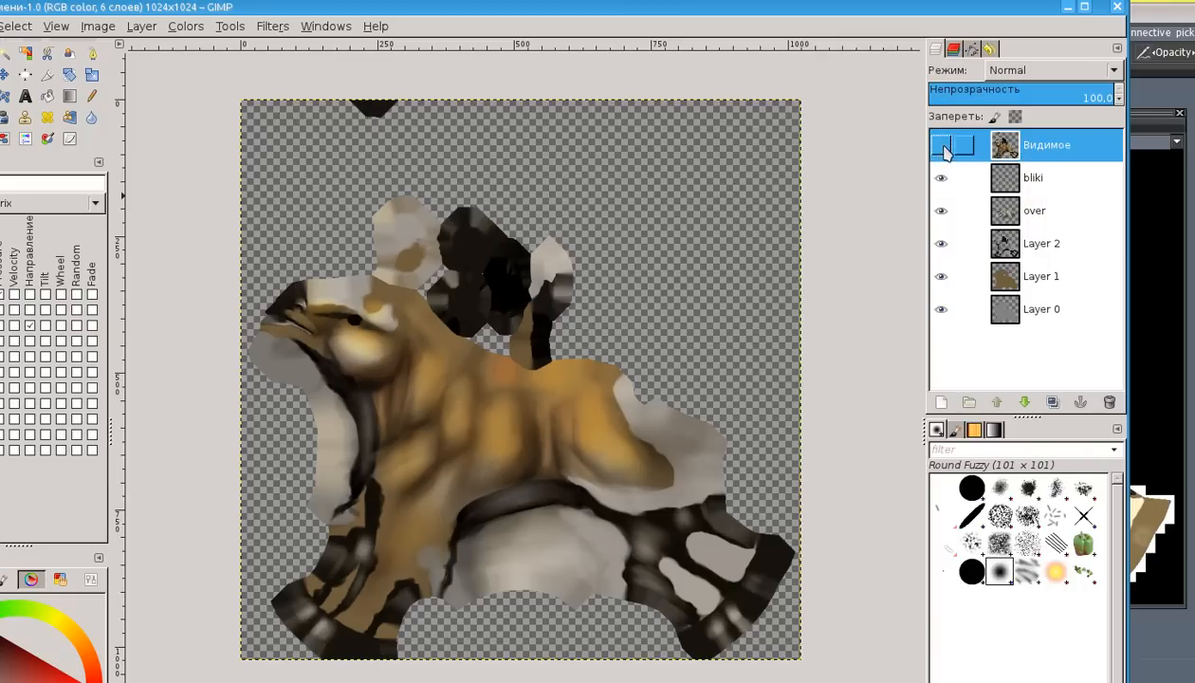
{"action": "left_click", "coordinate": [941, 144]}
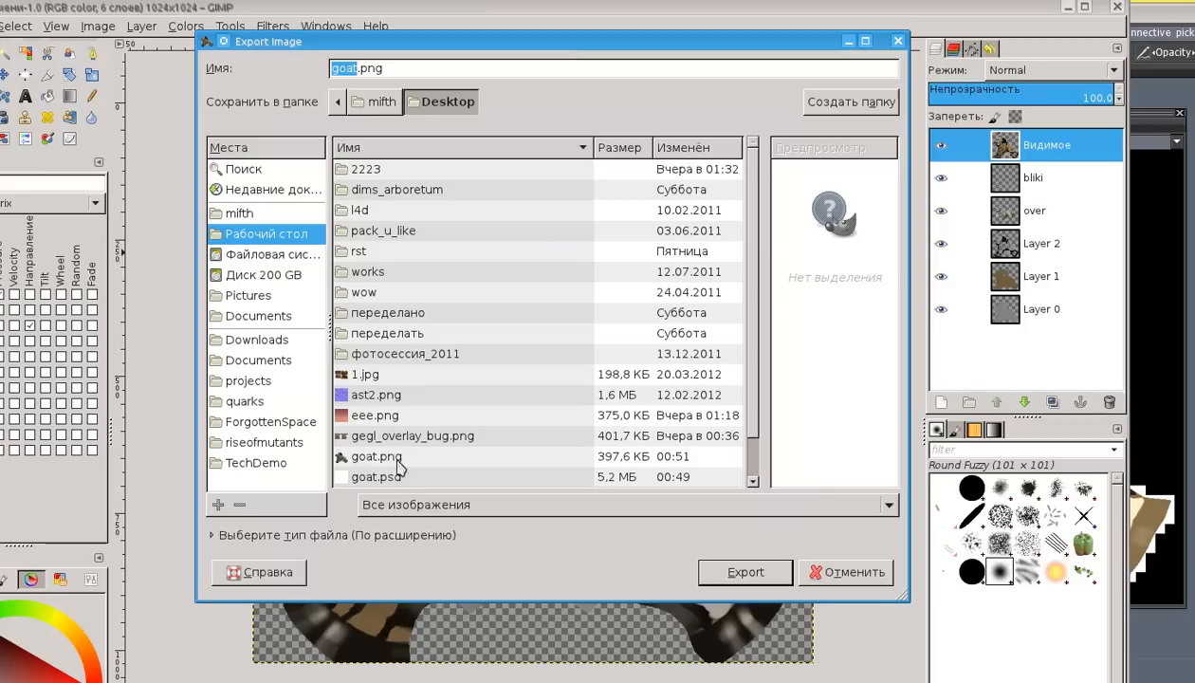
Re-export the merged texture over goat.png on the Desktop with PNG settings confirmed, and open the new file
{"action": "left_click", "coordinate": [744, 572]}
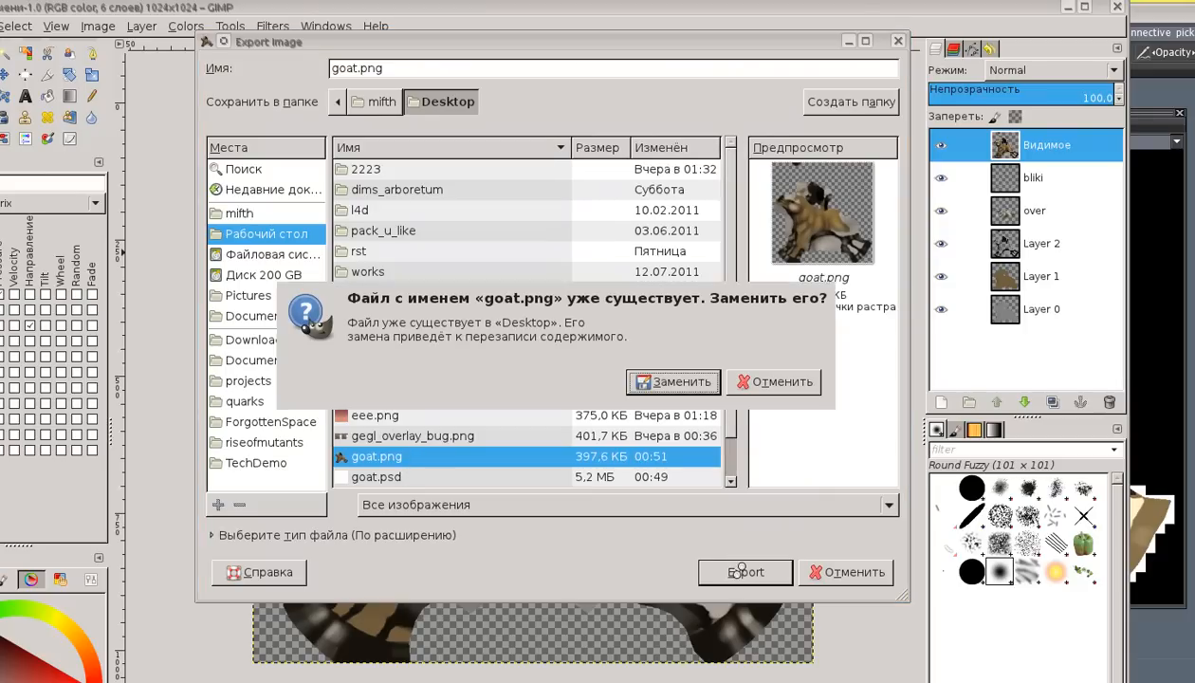
{"action": "left_click", "coordinate": [671, 381]}
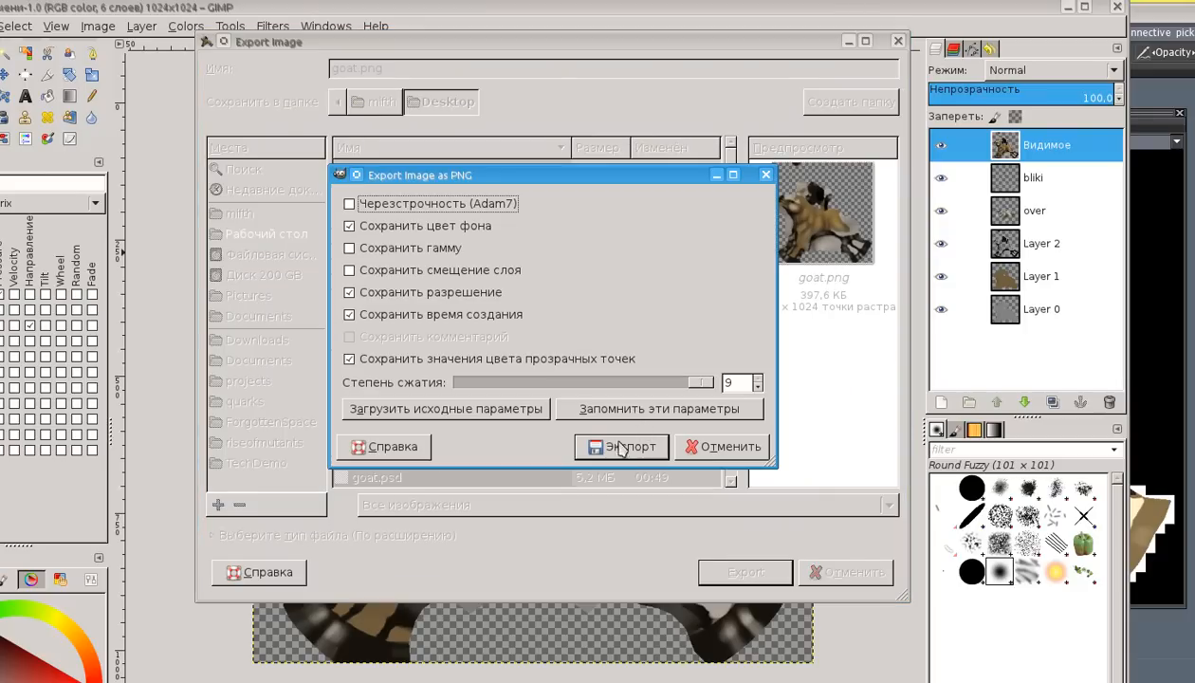
{"action": "left_click", "coordinate": [622, 448]}
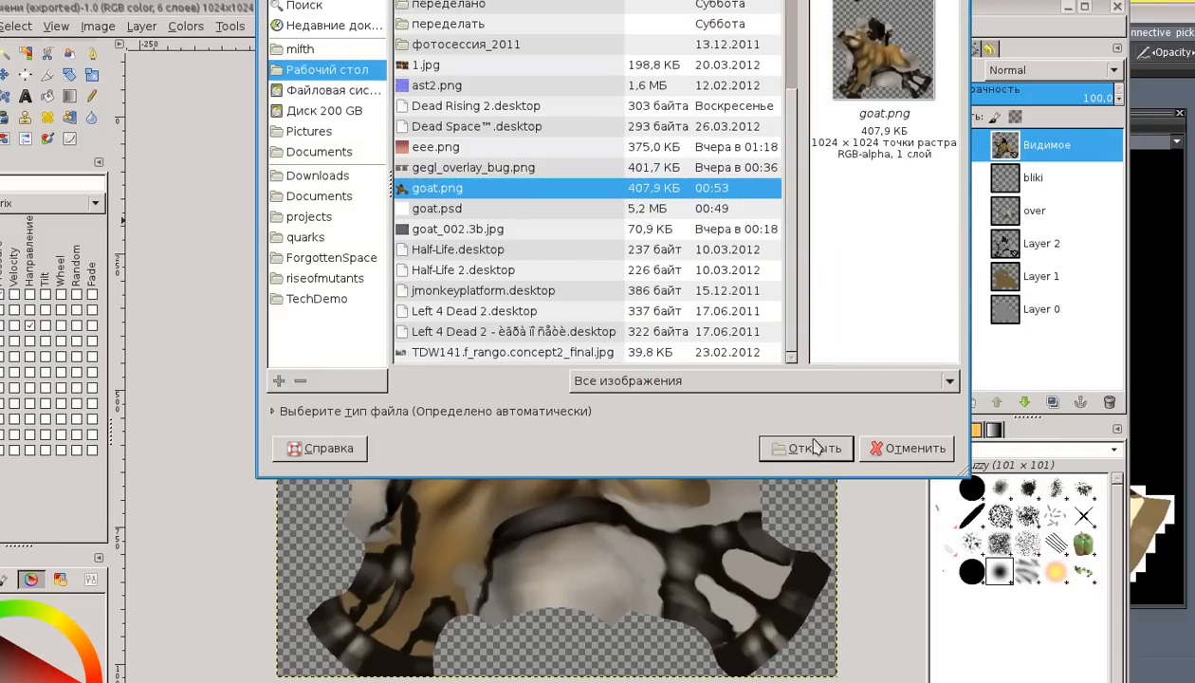
{"action": "left_click", "coordinate": [806, 447]}
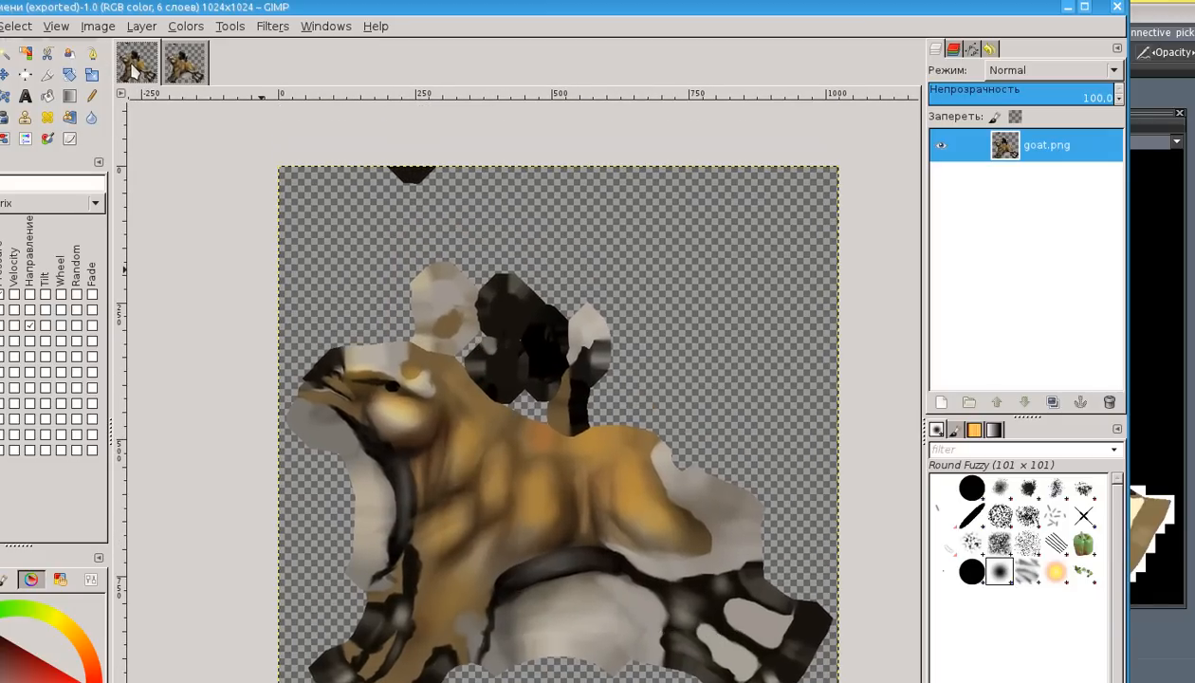
View the re-exported single-layer goat.png with its saturated overlay colours
{"action": "left_click", "coordinate": [184, 62]}
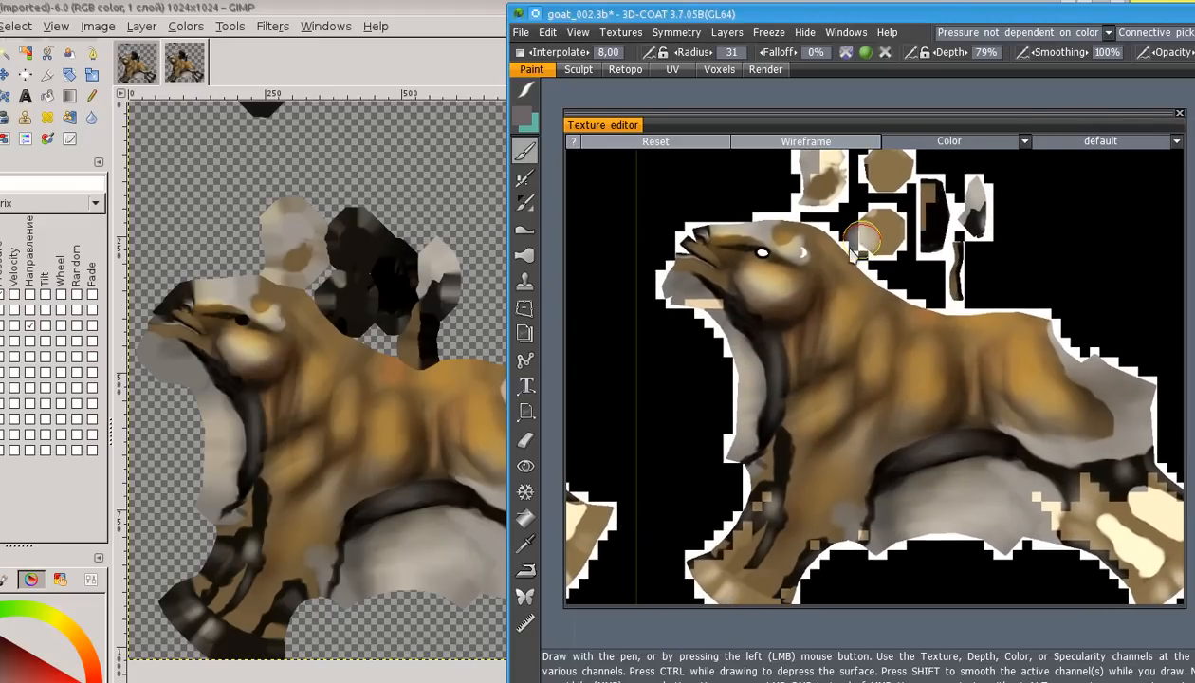
{"action": "mouse_move", "coordinate": [703, 387]}
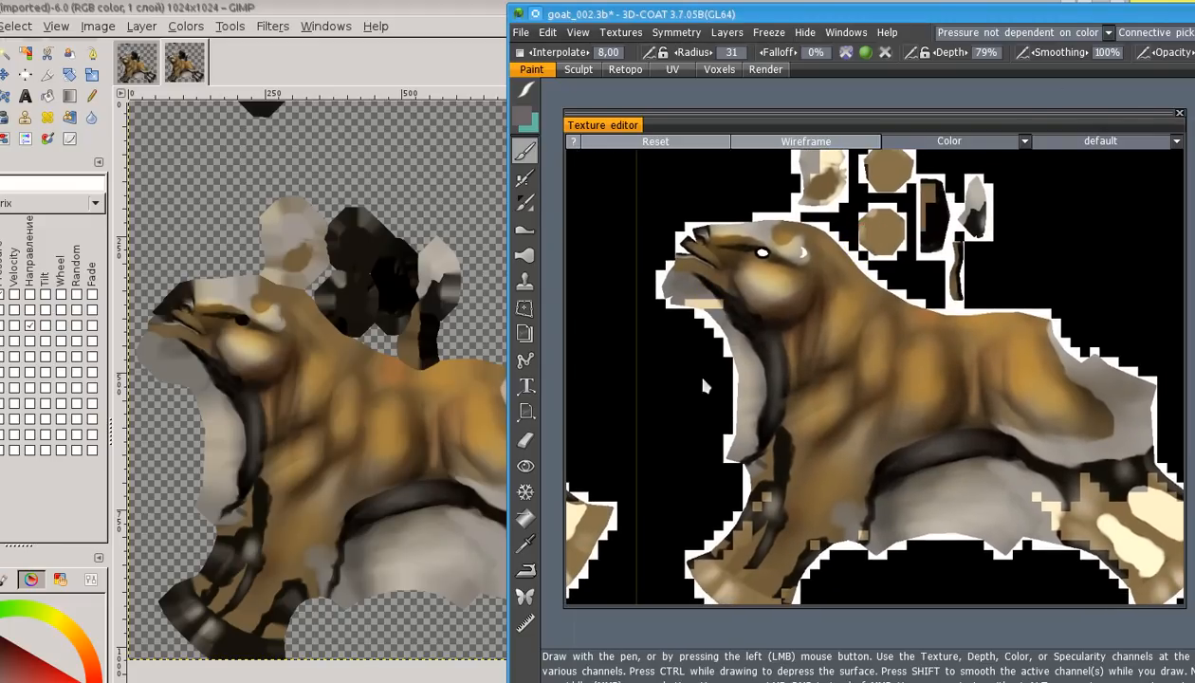
{"action": "mouse_move", "coordinate": [706, 387]}
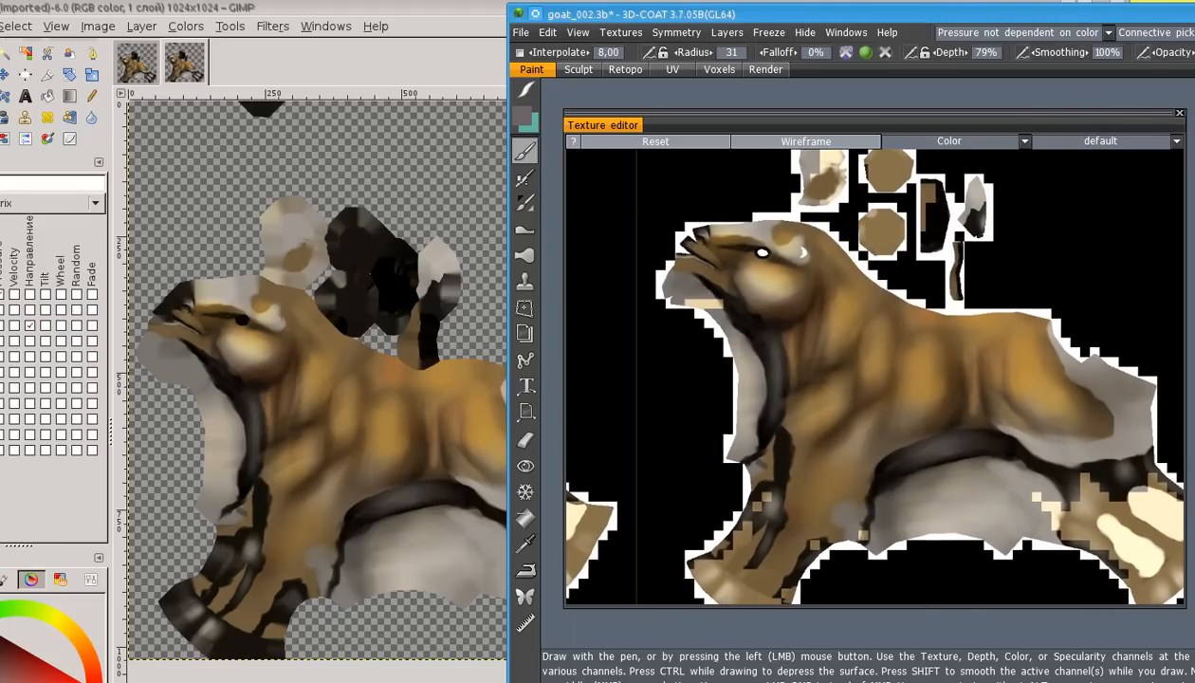